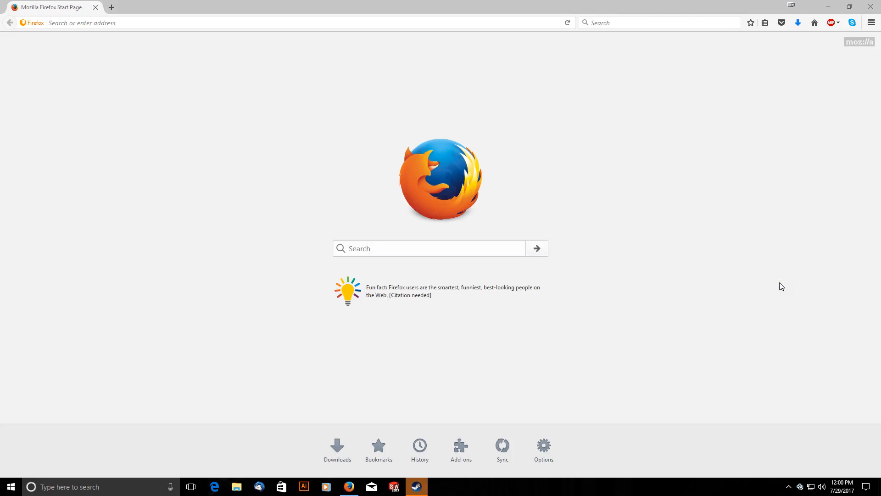
{"action": "mouse_move", "coordinate": [676, 266]}
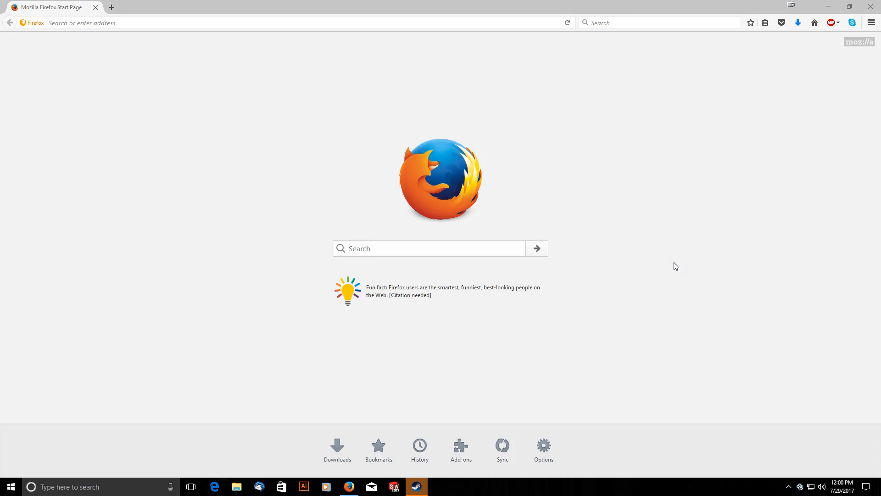
{"action": "mouse_move", "coordinate": [675, 292]}
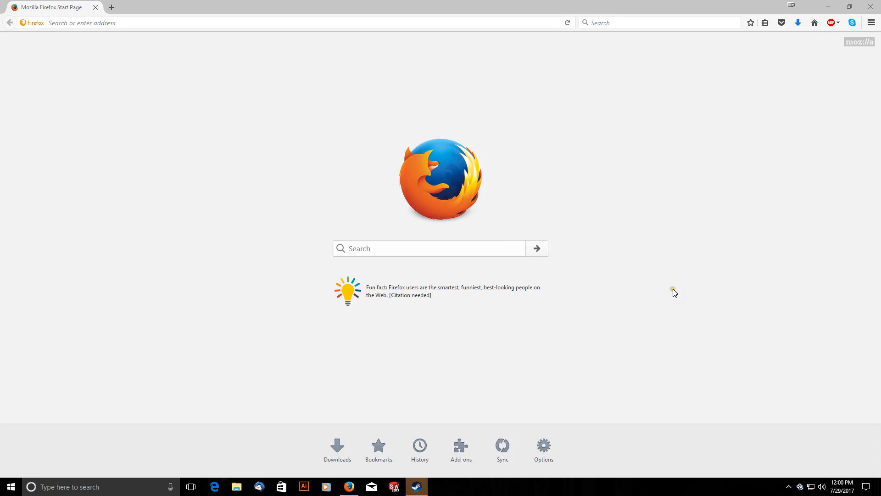
Focus the Firefox address bar on the start page, ready for a URL
{"action": "left_click", "coordinate": [334, 22]}
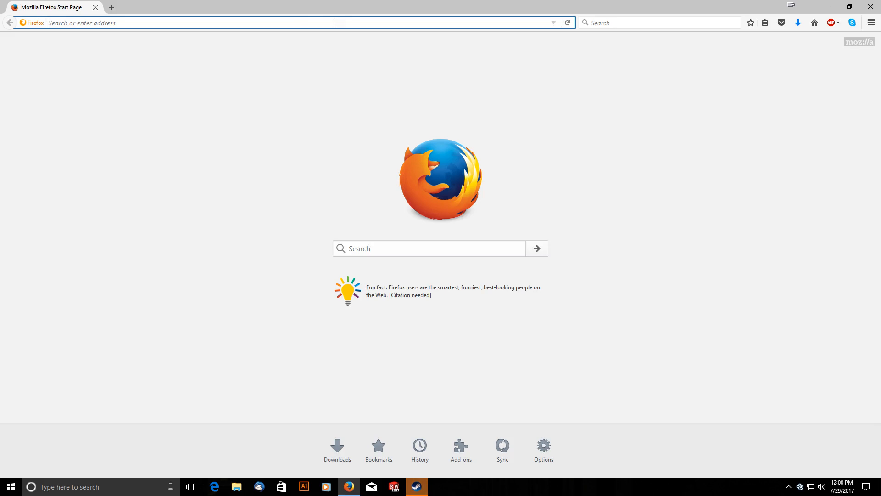
{"action": "type", "text": "https://www.kraken.com"}
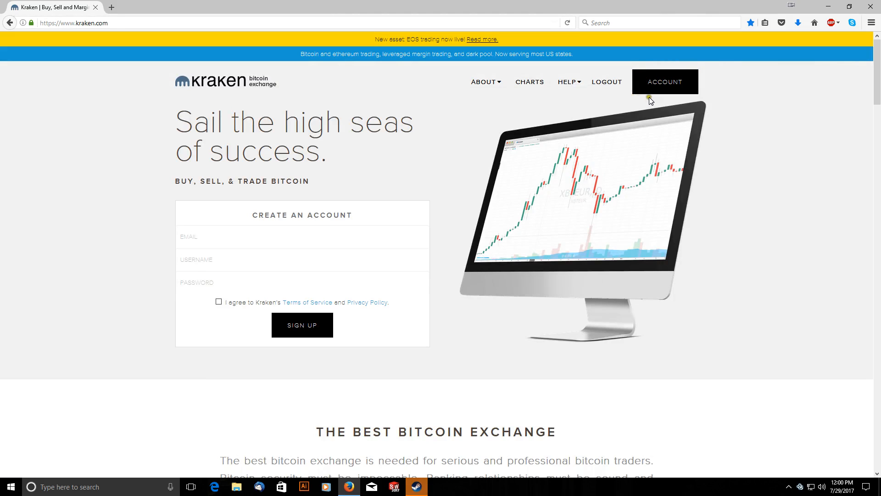
{"action": "left_click", "coordinate": [664, 82]}
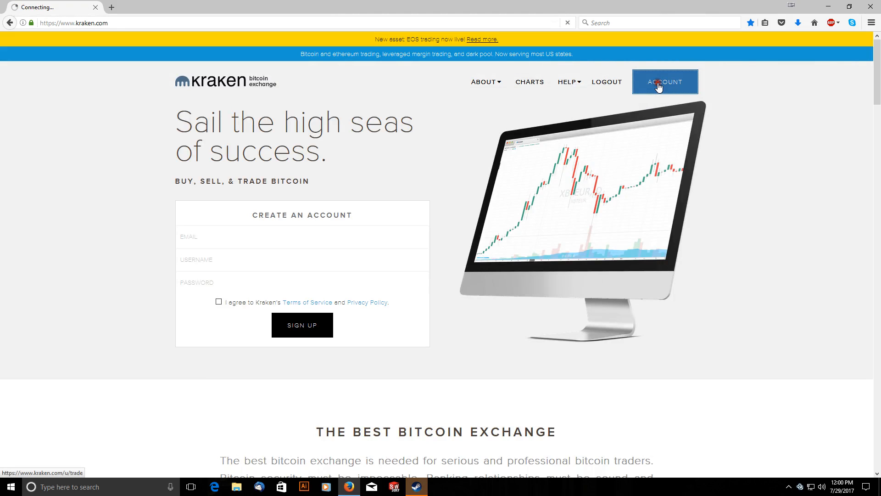
{"action": "left_click", "coordinate": [664, 81]}
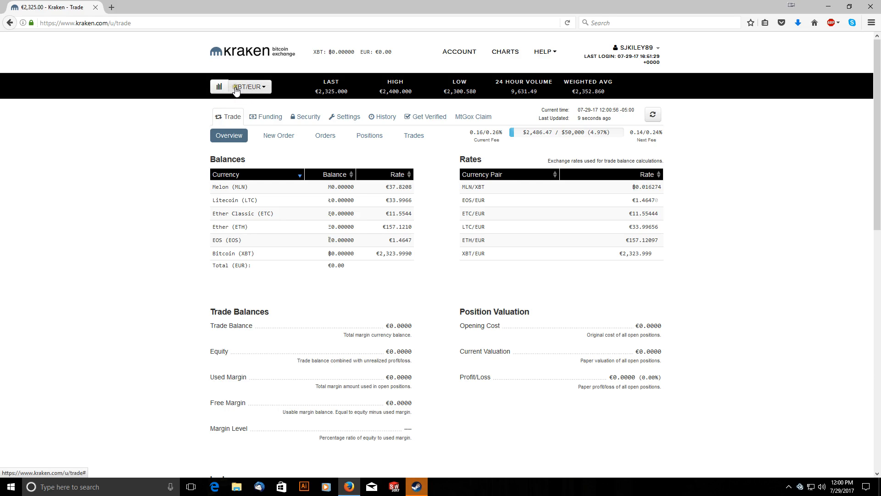
{"action": "mouse_move", "coordinate": [256, 91]}
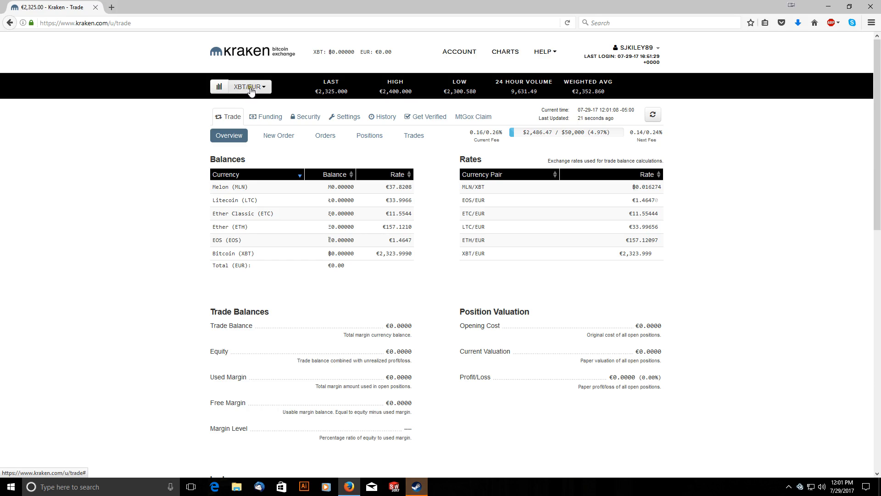
{"action": "left_click", "coordinate": [249, 86]}
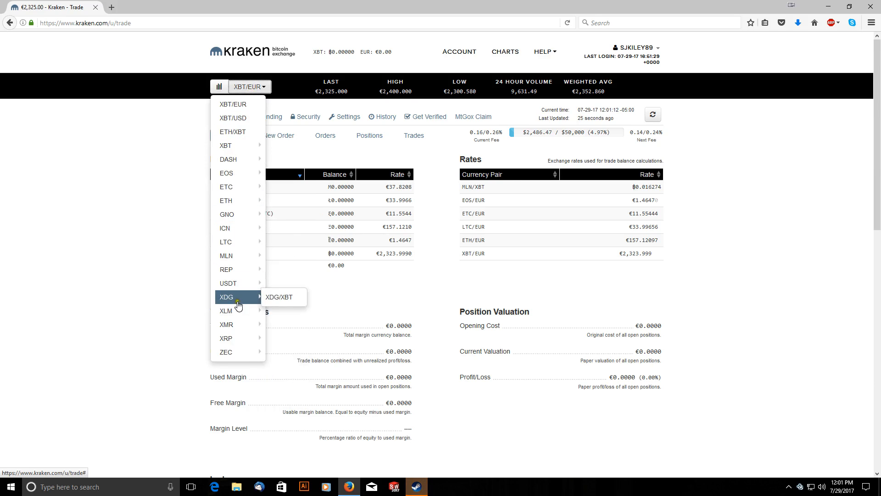
{"action": "mouse_move", "coordinate": [232, 118]}
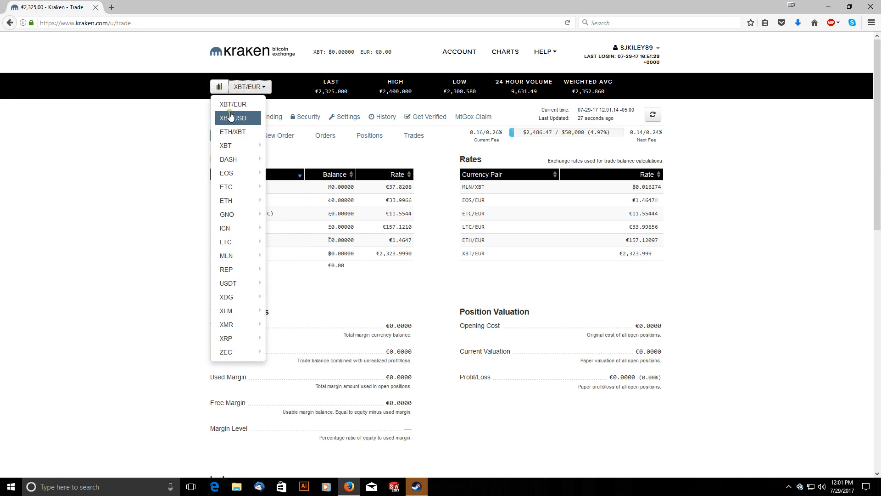
{"action": "mouse_move", "coordinate": [225, 353]}
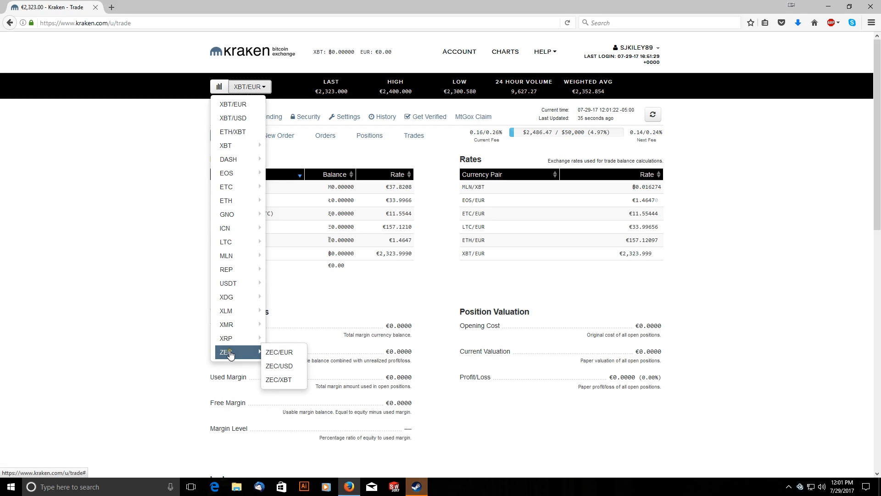
{"action": "mouse_move", "coordinate": [225, 338]}
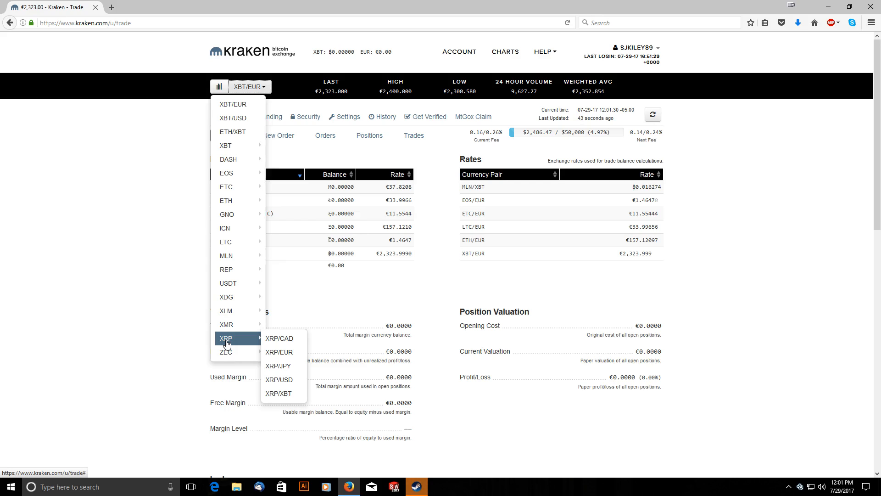
{"action": "mouse_move", "coordinate": [226, 328]}
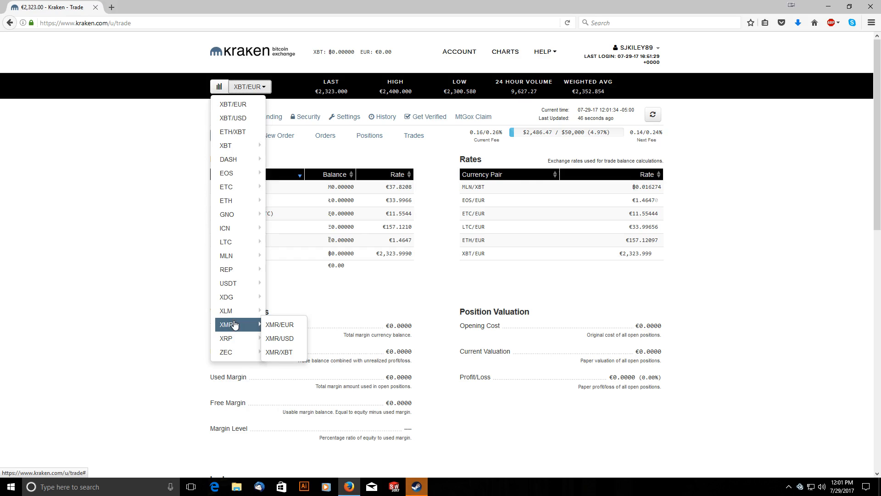
{"action": "mouse_move", "coordinate": [228, 283]}
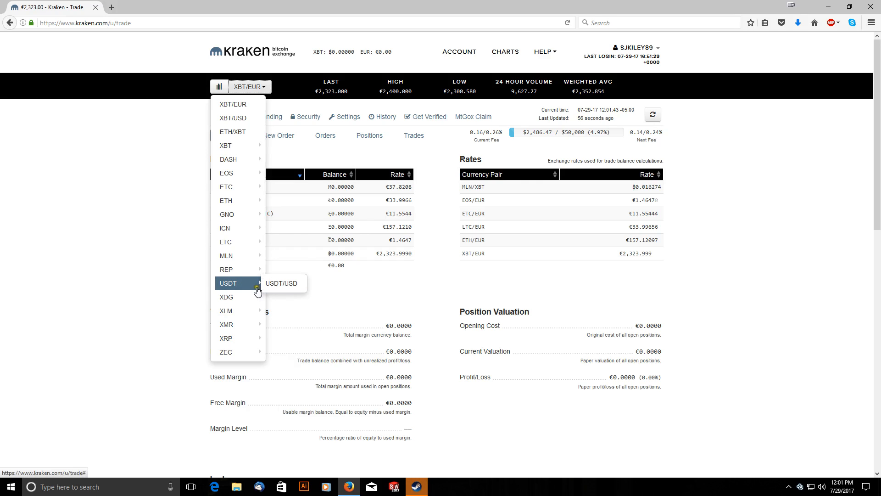
{"action": "mouse_move", "coordinate": [227, 256]}
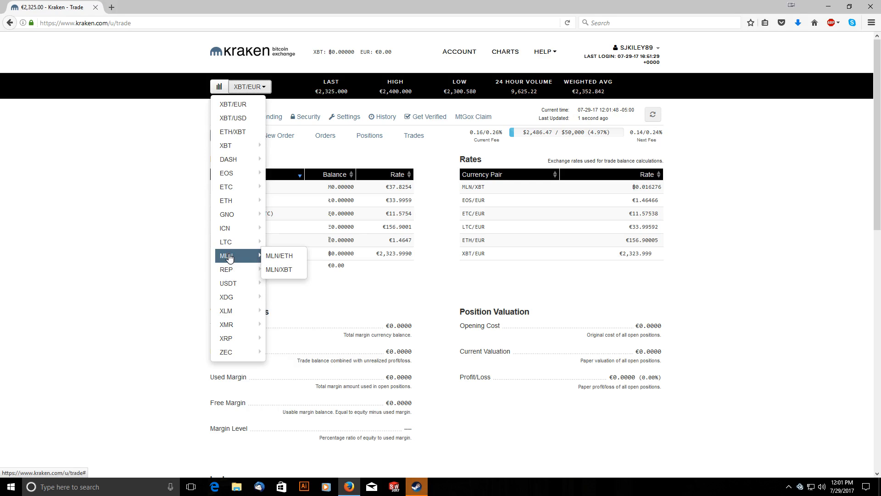
{"action": "mouse_move", "coordinate": [227, 213]}
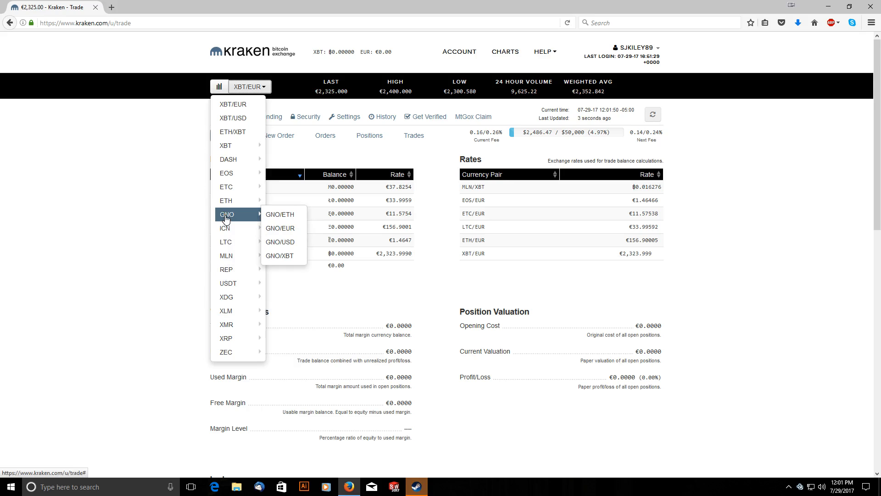
{"action": "mouse_move", "coordinate": [227, 201]}
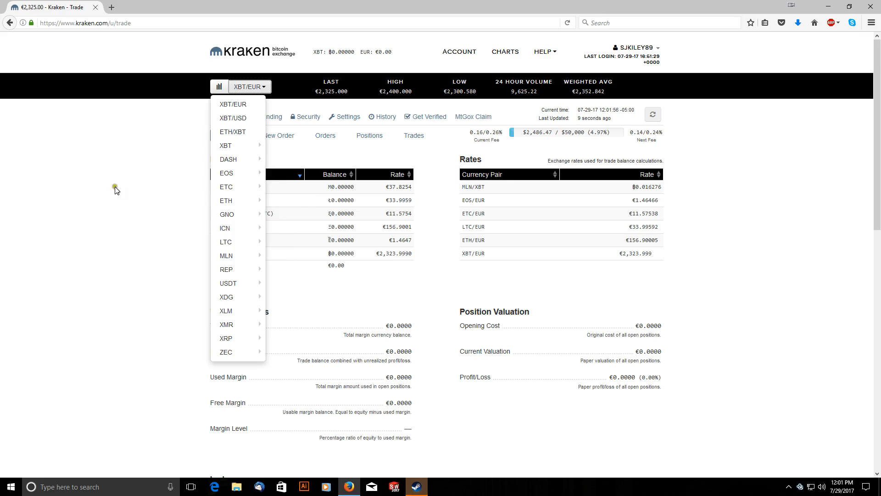
{"action": "mouse_move", "coordinate": [101, 220]}
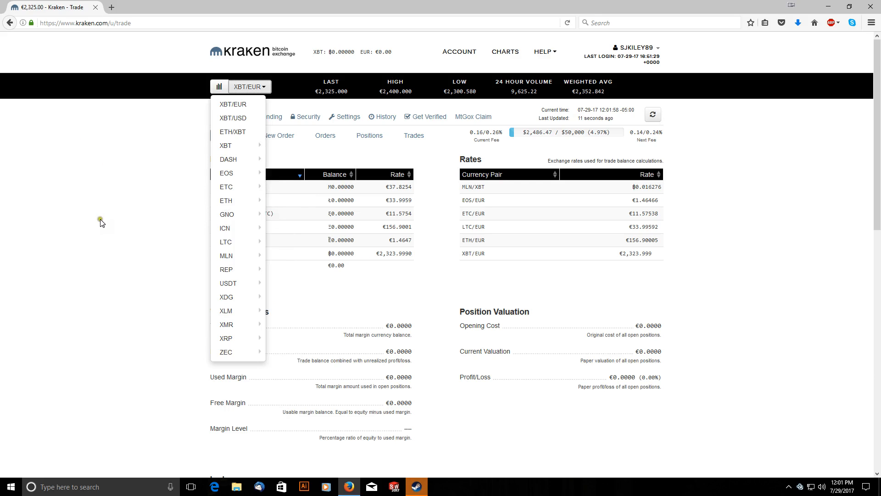
{"action": "mouse_move", "coordinate": [171, 208]}
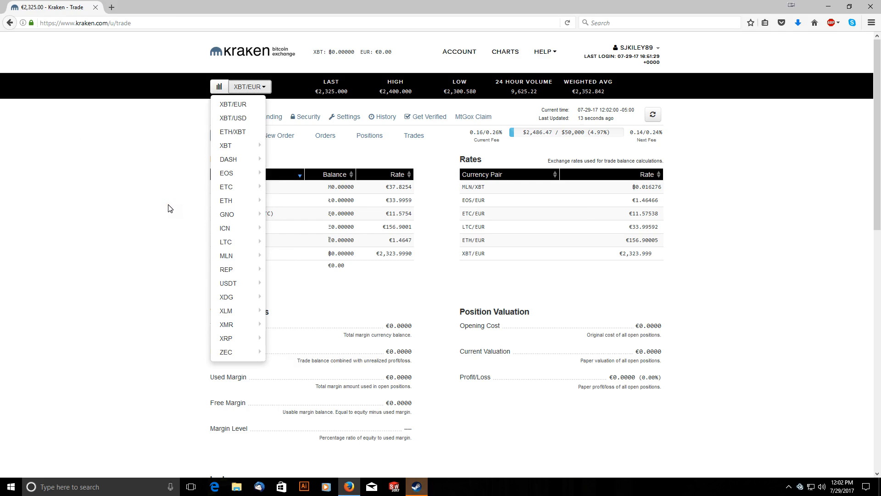
{"action": "mouse_move", "coordinate": [226, 200]}
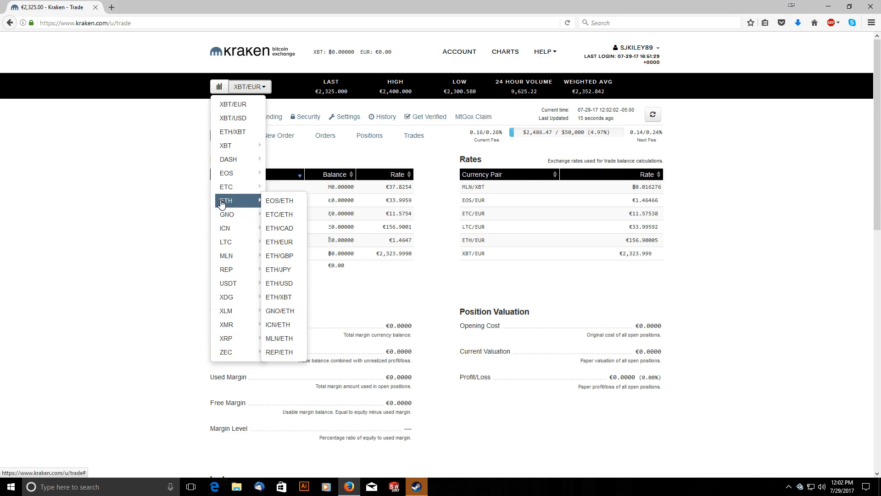
{"action": "mouse_move", "coordinate": [226, 172]}
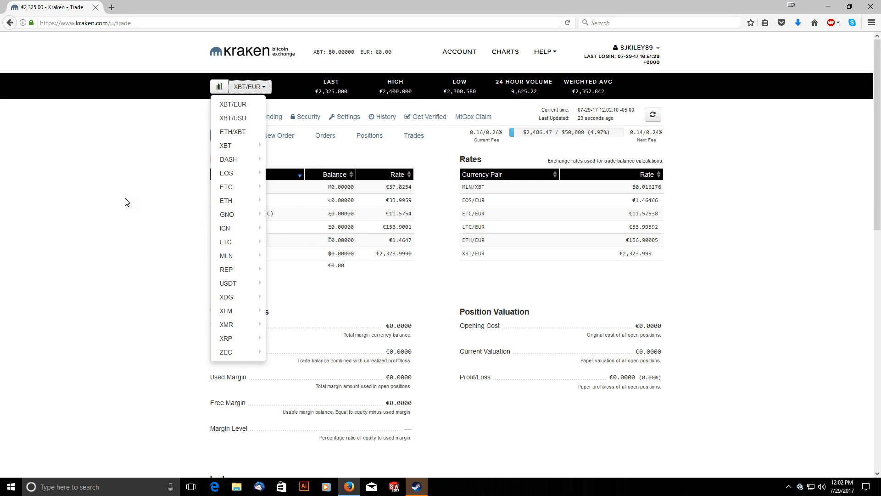
{"action": "mouse_move", "coordinate": [227, 172]}
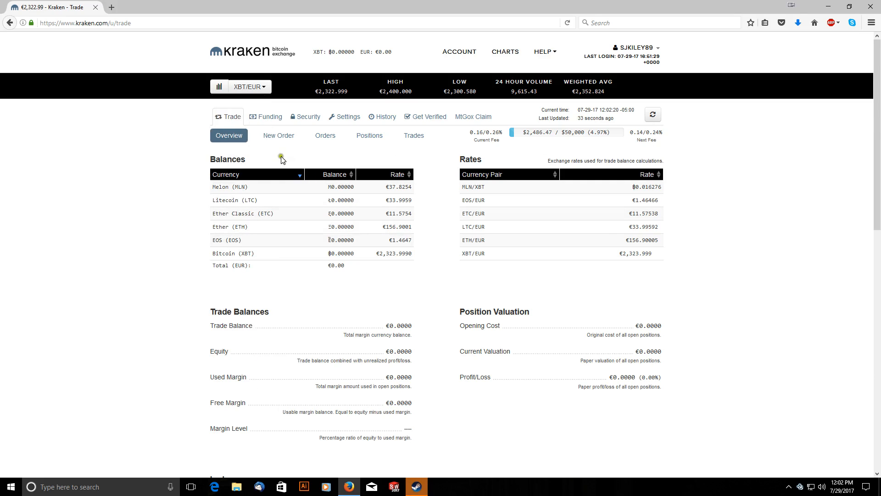
{"action": "mouse_move", "coordinate": [345, 116]}
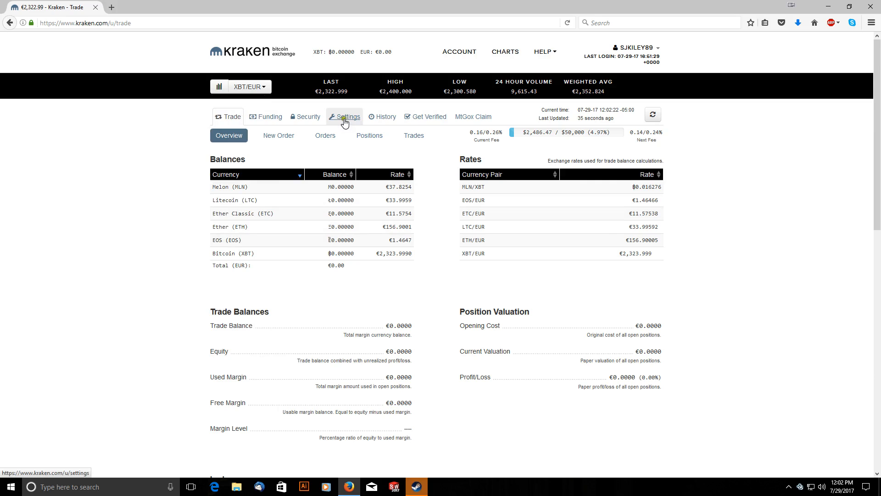
Switch to the Funding section showing deposit assets and recent deposits
{"action": "left_click", "coordinate": [269, 117]}
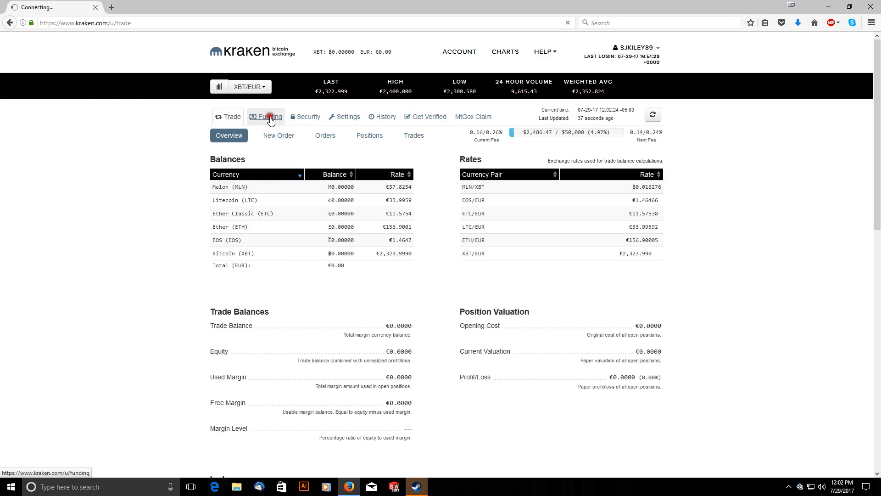
{"action": "left_click", "coordinate": [269, 117]}
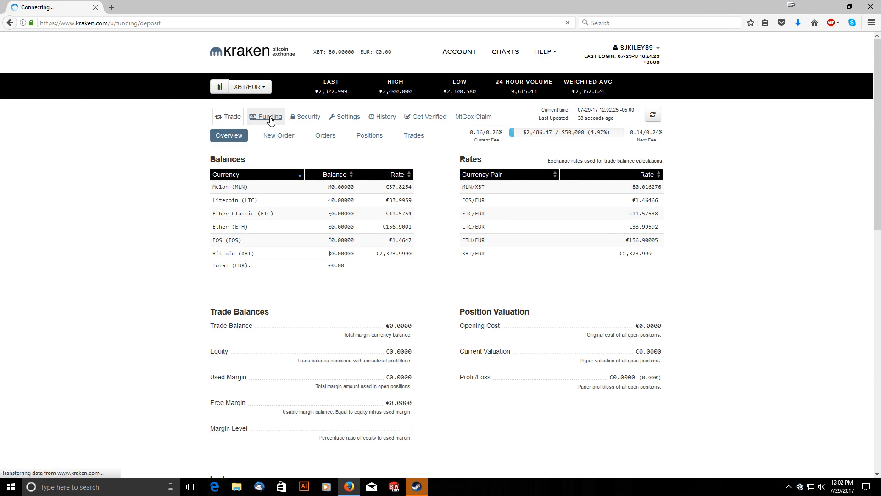
{"action": "left_click", "coordinate": [265, 116]}
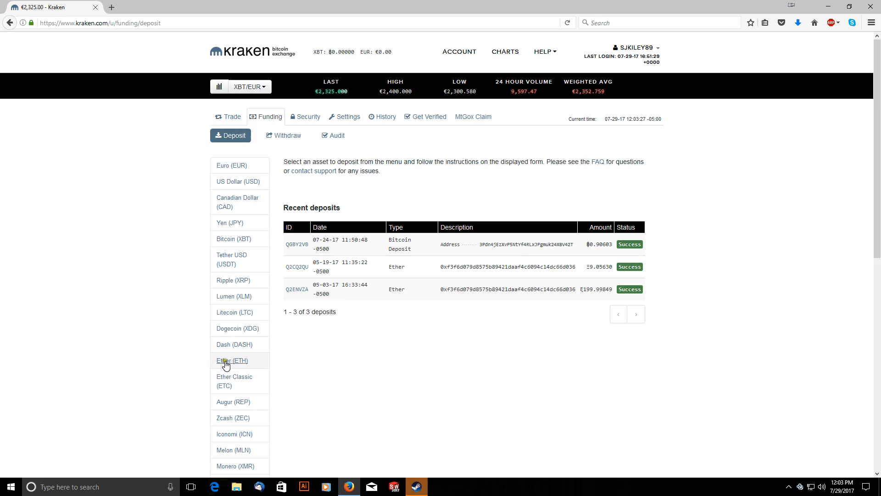
Show the Ether (ETH) deposit page with its existing Ethereum address
{"action": "left_click", "coordinate": [232, 360]}
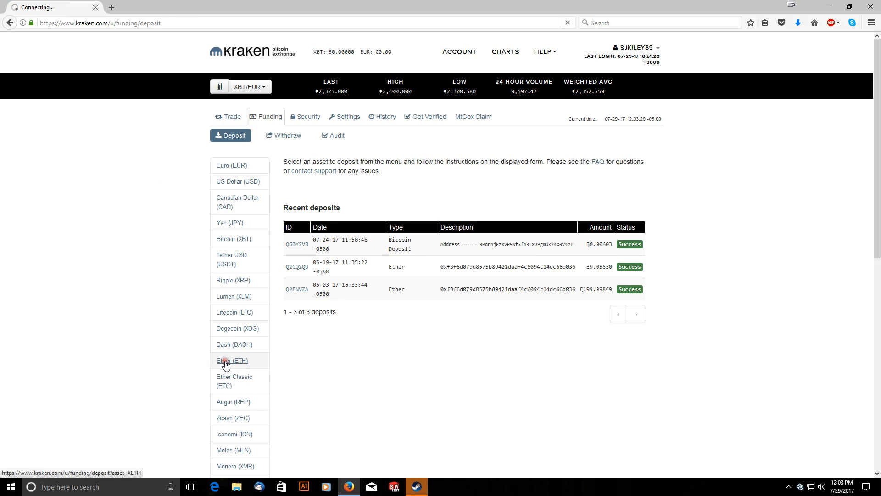
{"action": "left_click", "coordinate": [232, 359]}
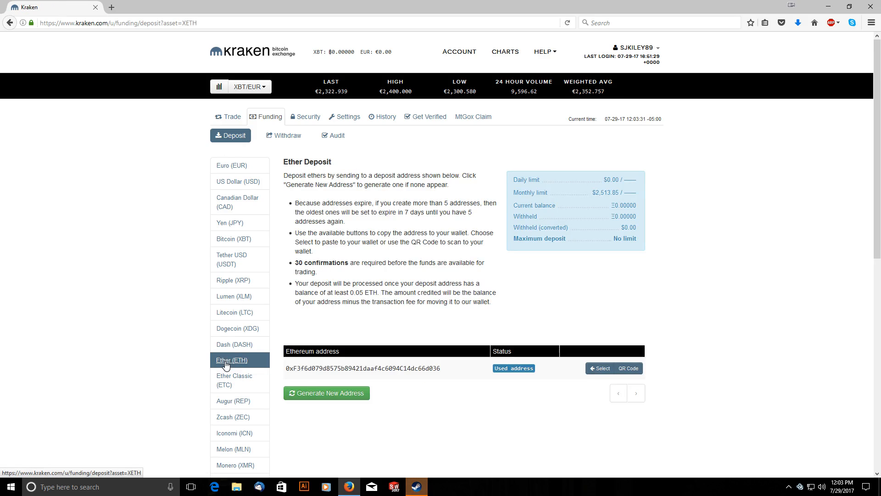
{"action": "mouse_move", "coordinate": [333, 184]}
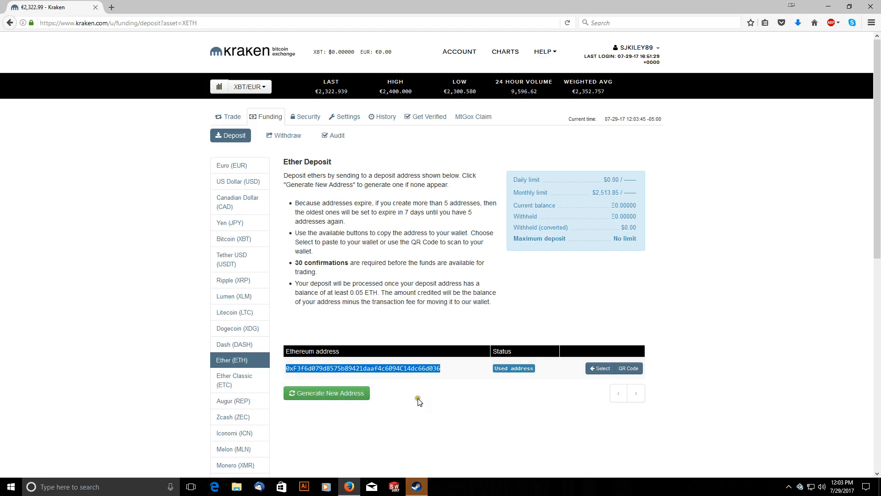
{"action": "mouse_move", "coordinate": [450, 392]}
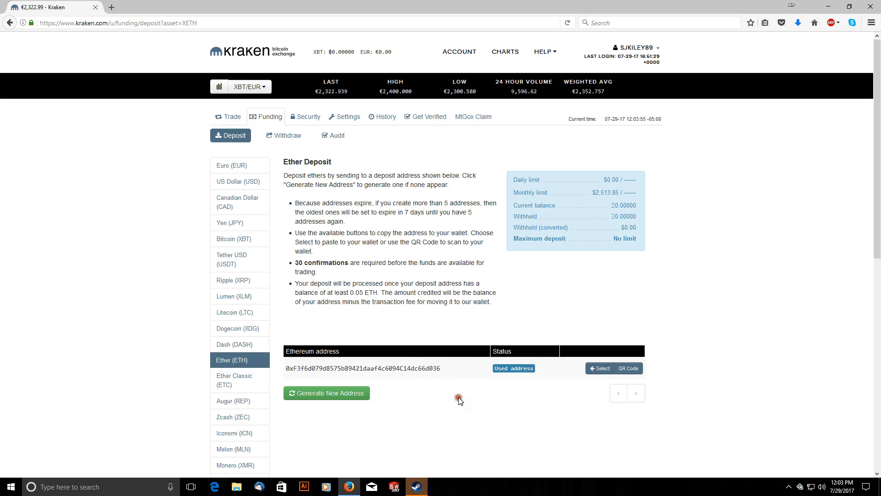
{"action": "mouse_move", "coordinate": [305, 265]}
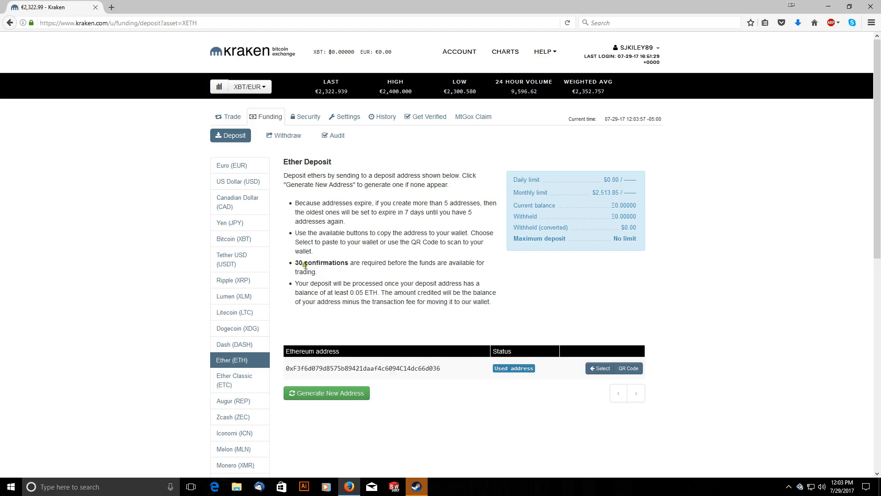
{"action": "mouse_move", "coordinate": [351, 272]}
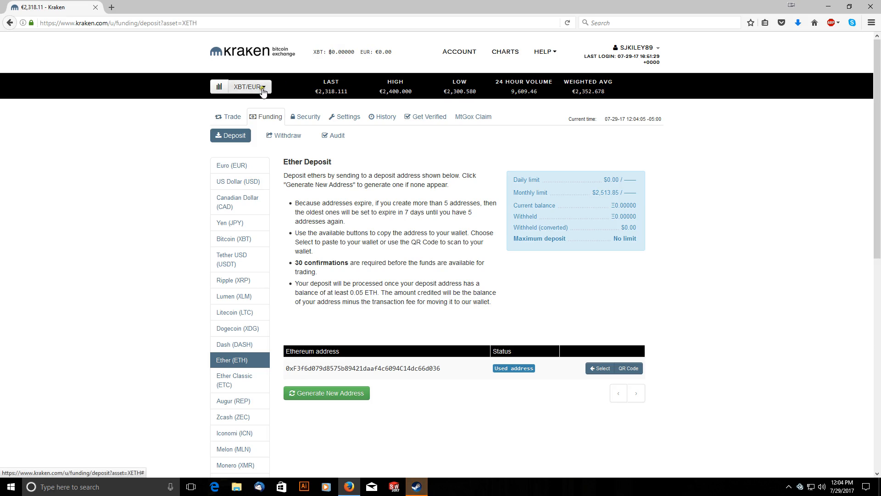
Change the active market pair from XBT/EUR to EOS/ETH
{"action": "left_click", "coordinate": [249, 88]}
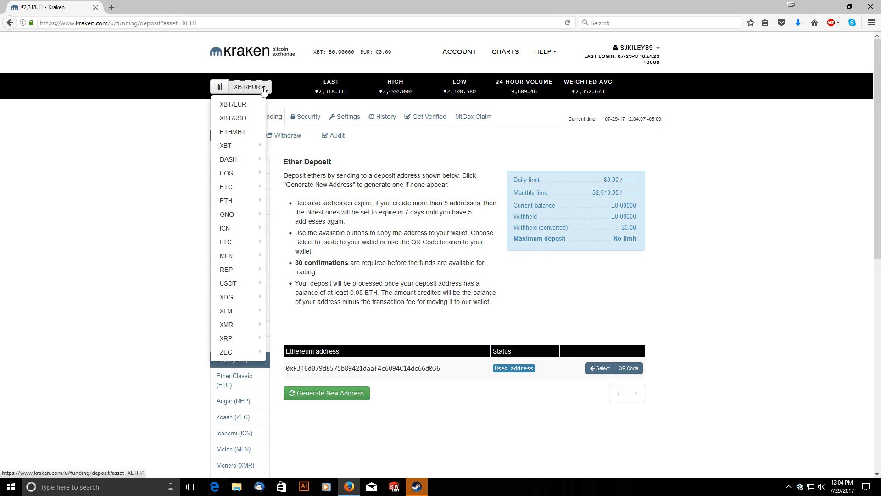
{"action": "mouse_move", "coordinate": [226, 172]}
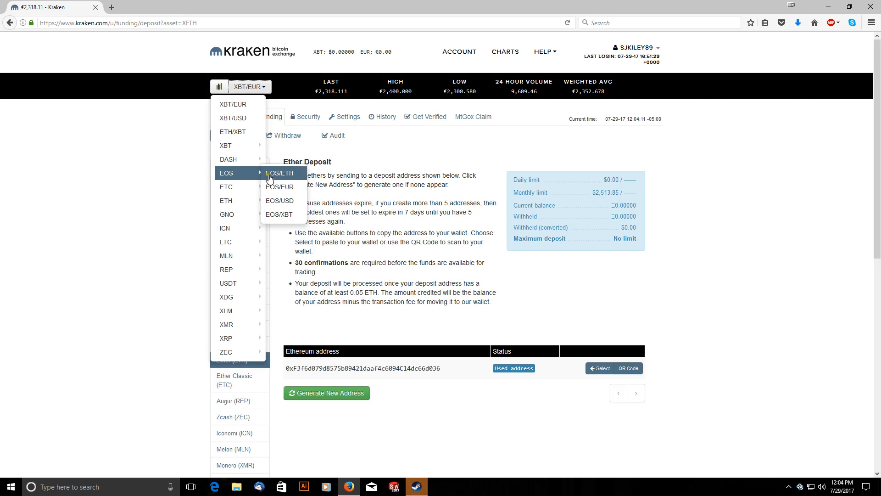
{"action": "mouse_move", "coordinate": [226, 201]}
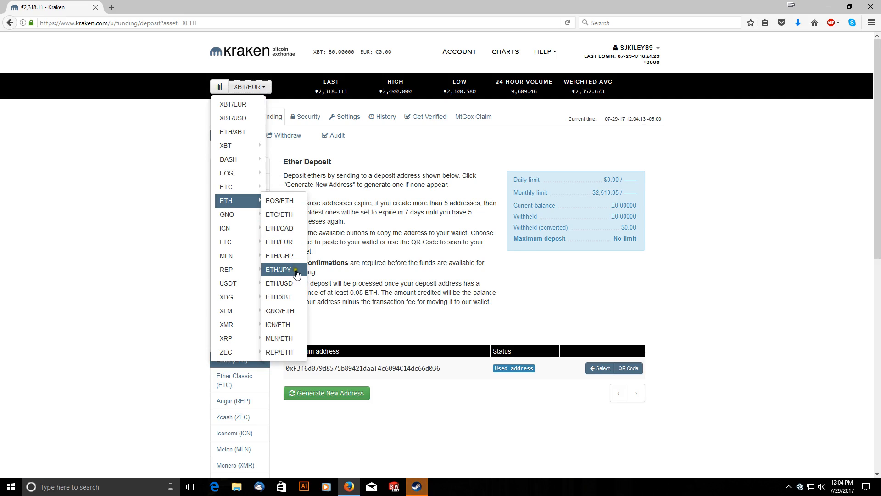
{"action": "mouse_move", "coordinate": [284, 241]}
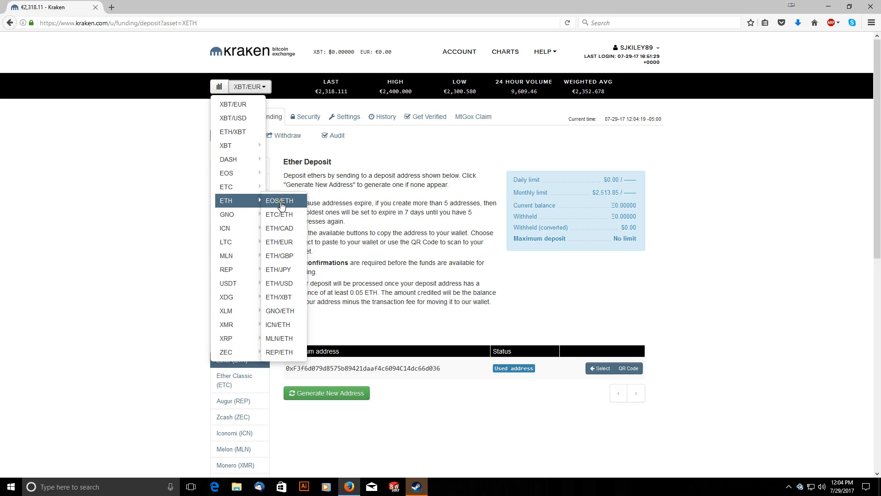
{"action": "mouse_move", "coordinate": [225, 173]}
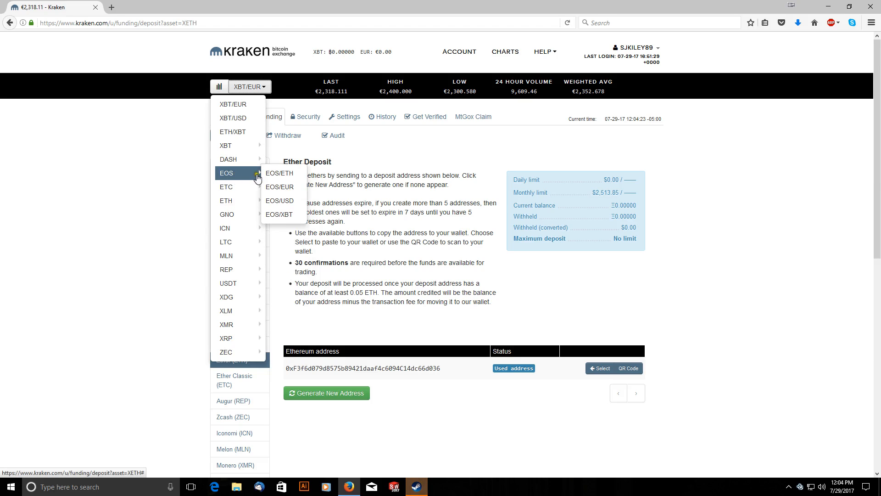
{"action": "left_click", "coordinate": [279, 173]}
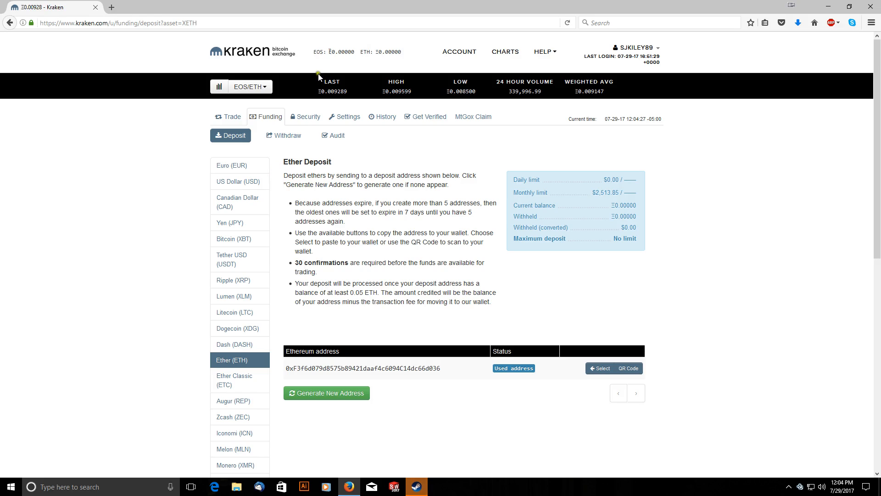
{"action": "mouse_move", "coordinate": [342, 70]}
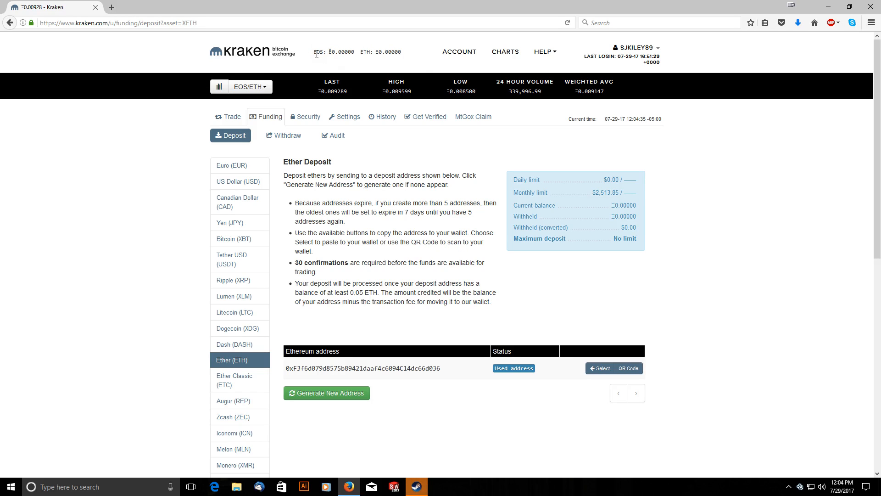
{"action": "mouse_move", "coordinate": [331, 71]}
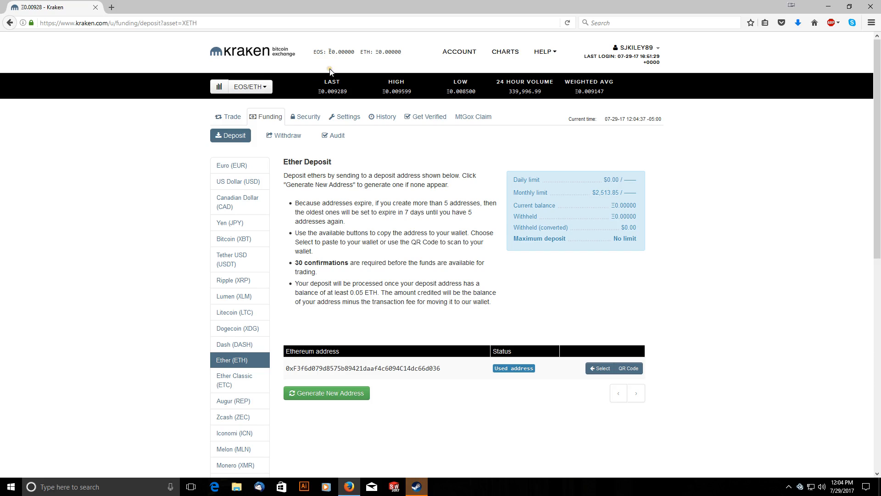
{"action": "mouse_move", "coordinate": [329, 64]}
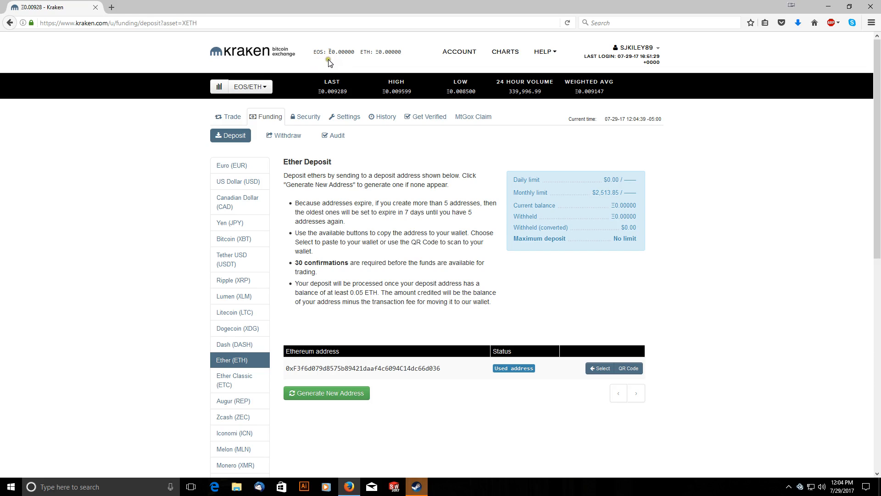
{"action": "mouse_move", "coordinate": [338, 67]}
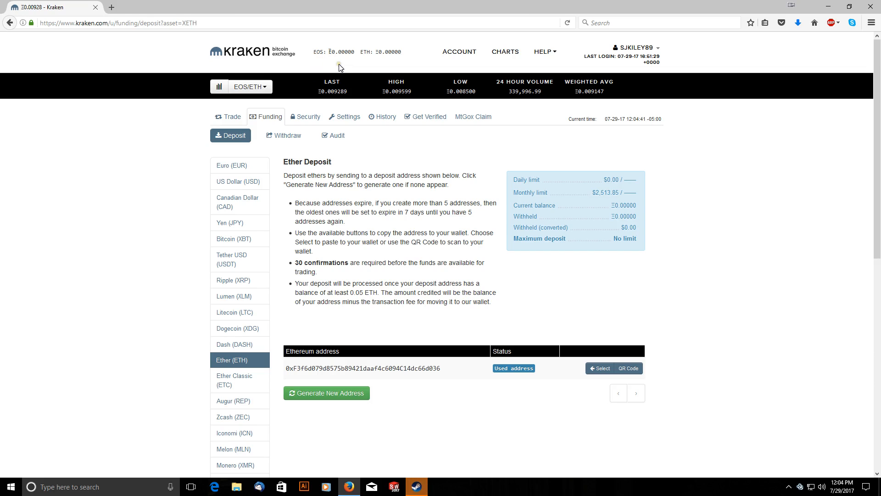
{"action": "mouse_move", "coordinate": [311, 75]}
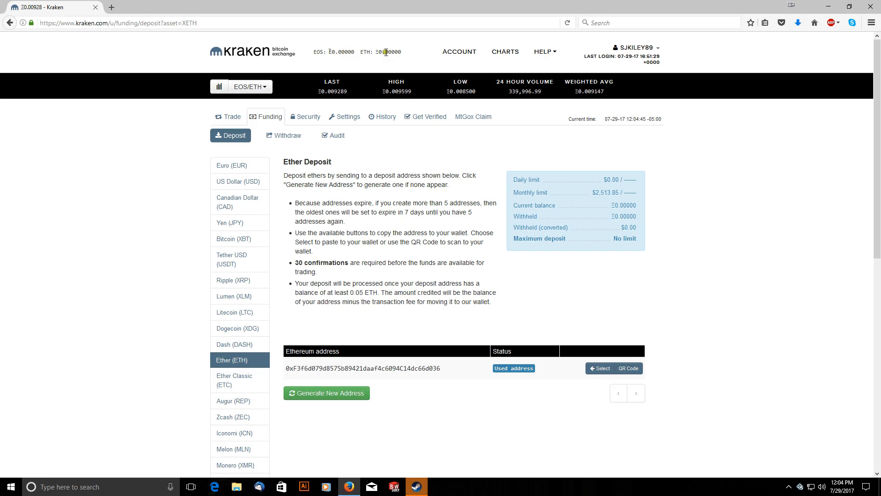
{"action": "mouse_move", "coordinate": [503, 51]}
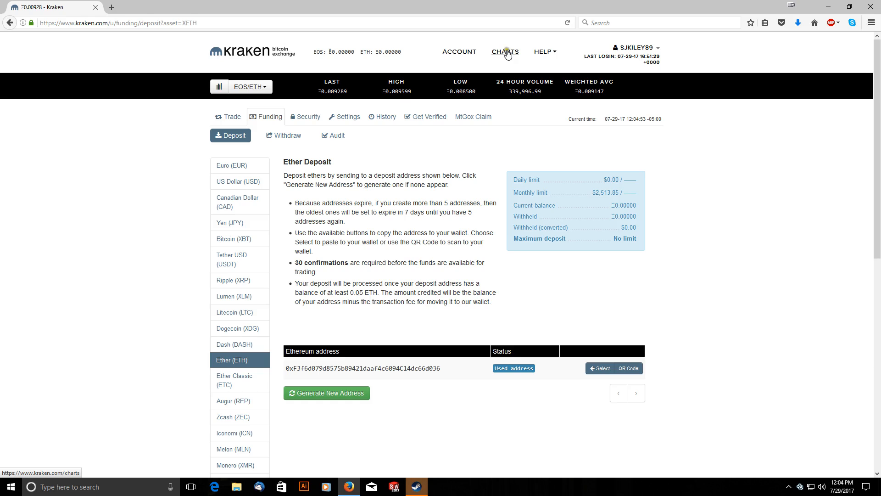
View the EOS/ETH market data charts in a new tab and look through the spread and trades
{"action": "left_click", "coordinate": [503, 51]}
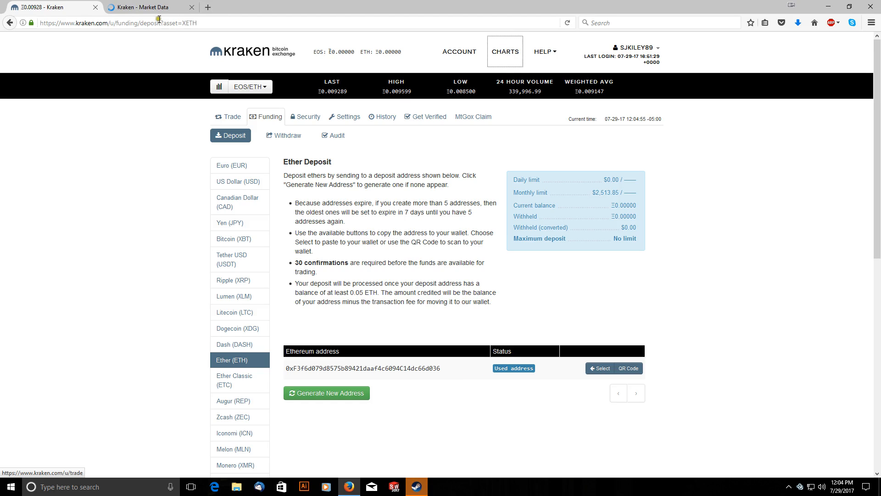
{"action": "left_click", "coordinate": [144, 6]}
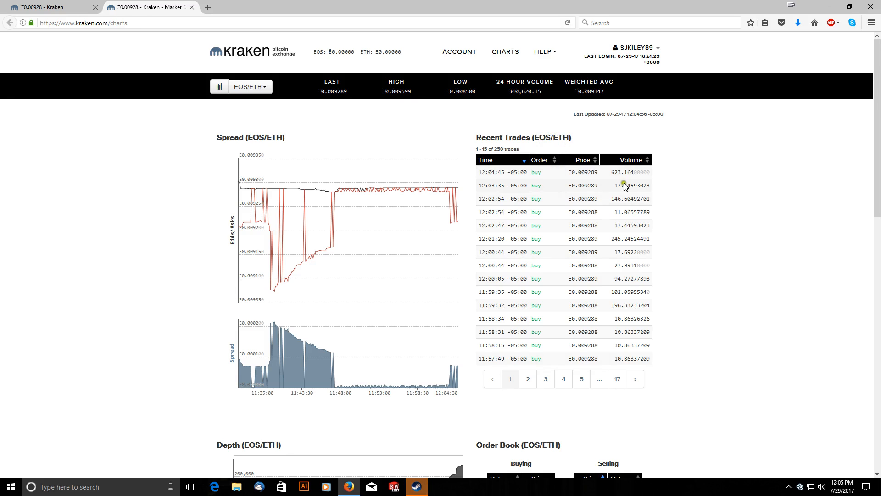
{"action": "scroll", "scroll_direction": "down", "scroll_amount": 3}
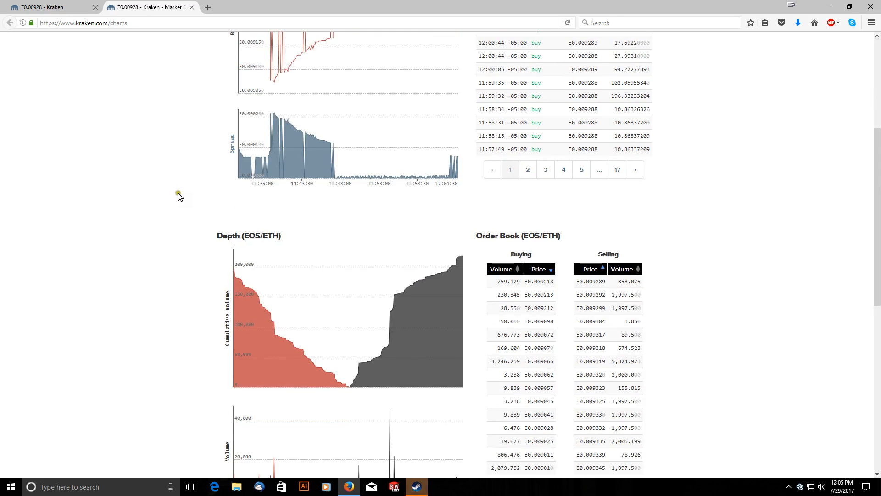
{"action": "scroll", "scroll_direction": "down", "scroll_amount": 3}
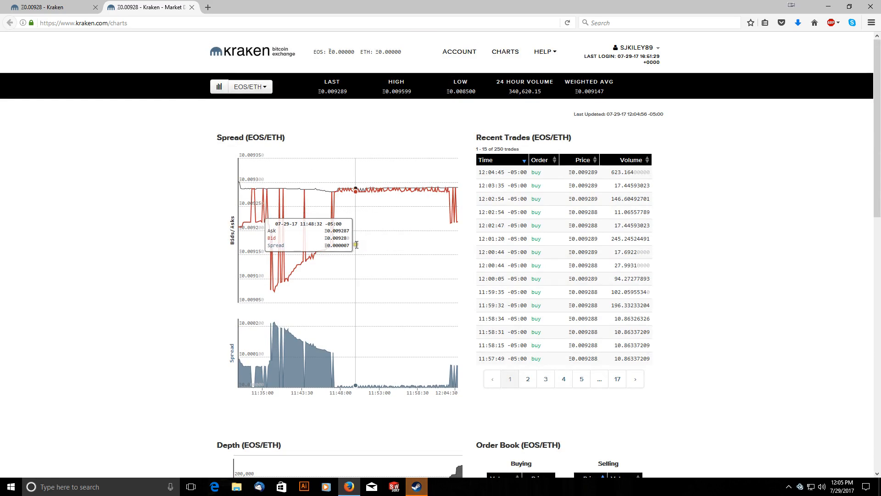
{"action": "scroll", "scroll_direction": "down", "scroll_amount": 3}
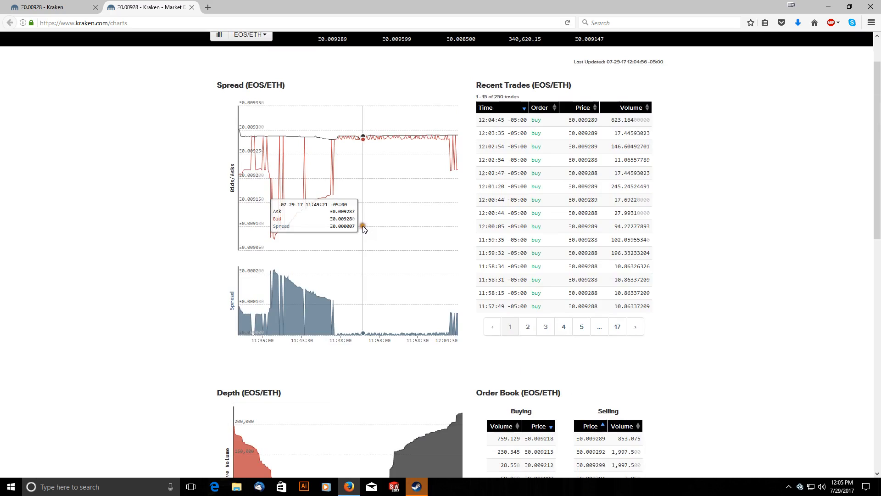
Enlarge the page and review the depth chart and order book, then return to the first tab
{"action": "key", "text": "ctrl+plus"}
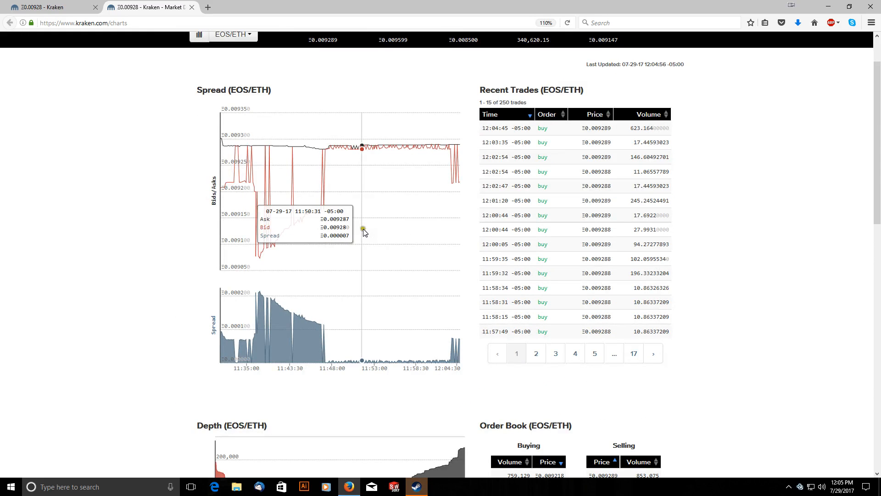
{"action": "mouse_move", "coordinate": [219, 234]}
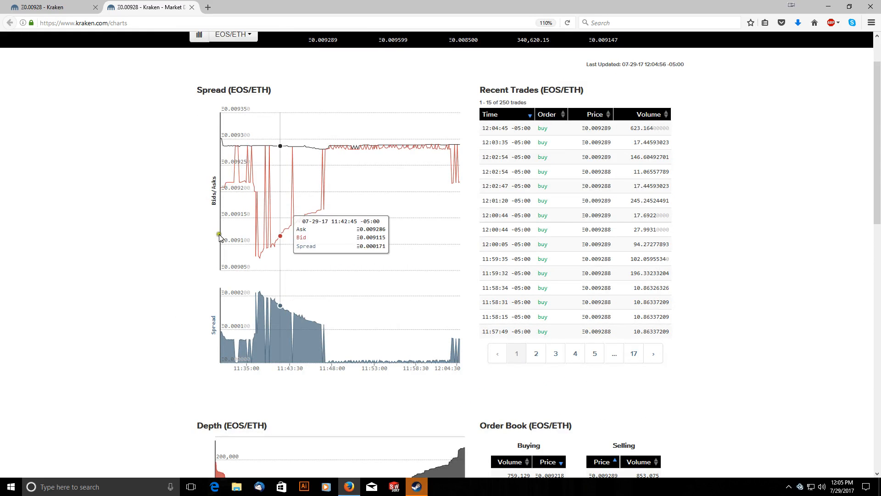
{"action": "scroll", "scroll_direction": "down", "scroll_amount": 3}
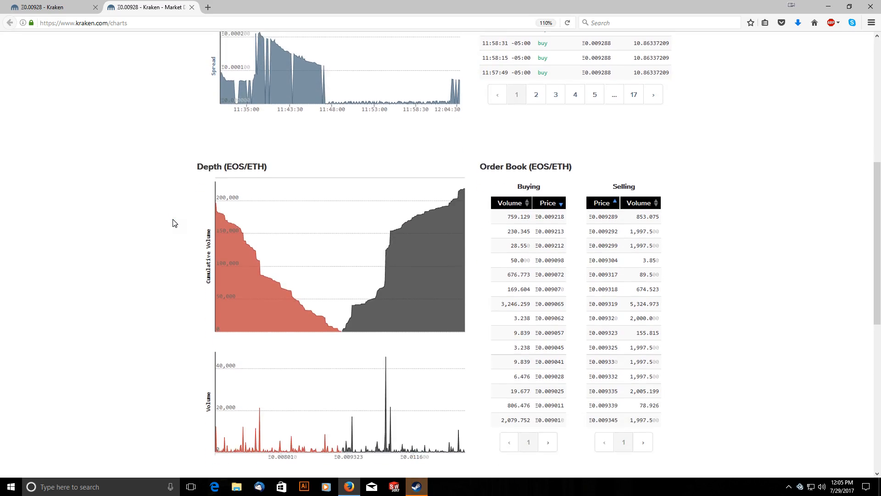
{"action": "scroll", "scroll_direction": "down", "scroll_amount": 3}
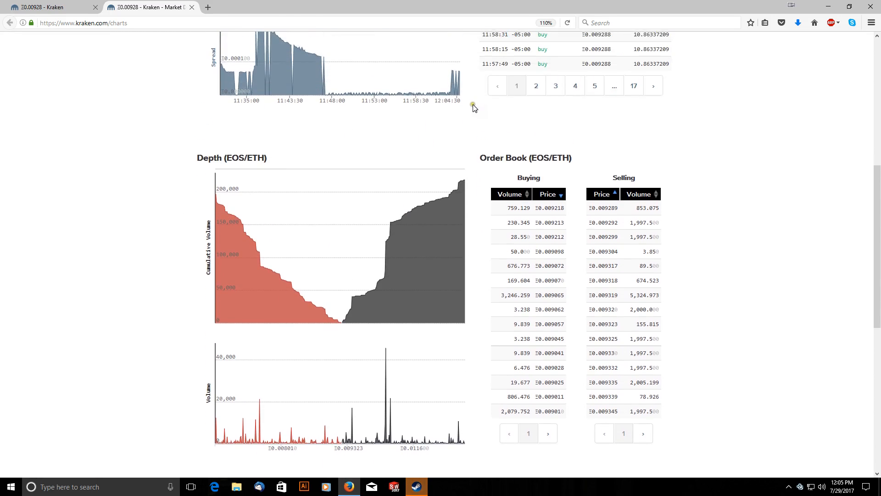
{"action": "scroll", "scroll_direction": "down", "scroll_amount": 3}
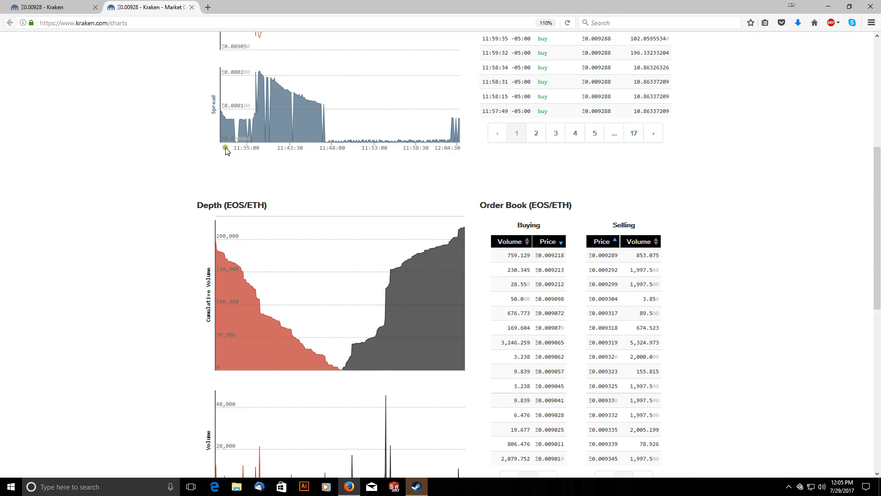
{"action": "left_click", "coordinate": [50, 7]}
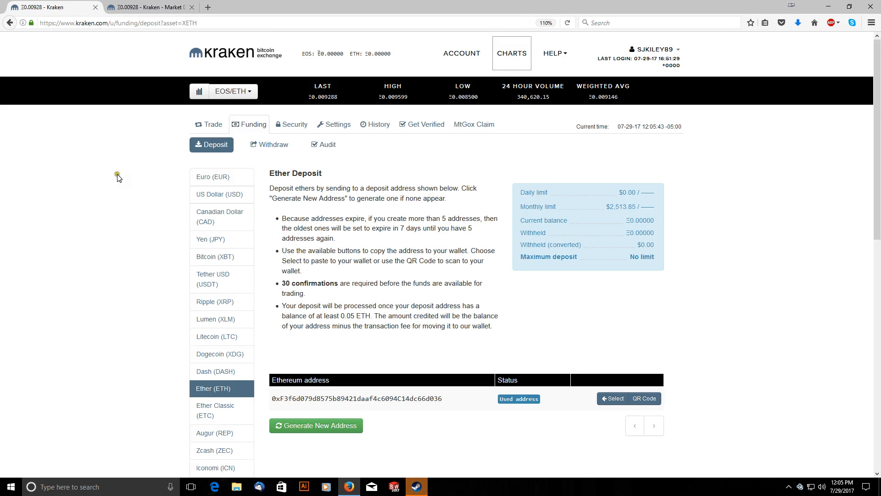
{"action": "mouse_move", "coordinate": [208, 124]}
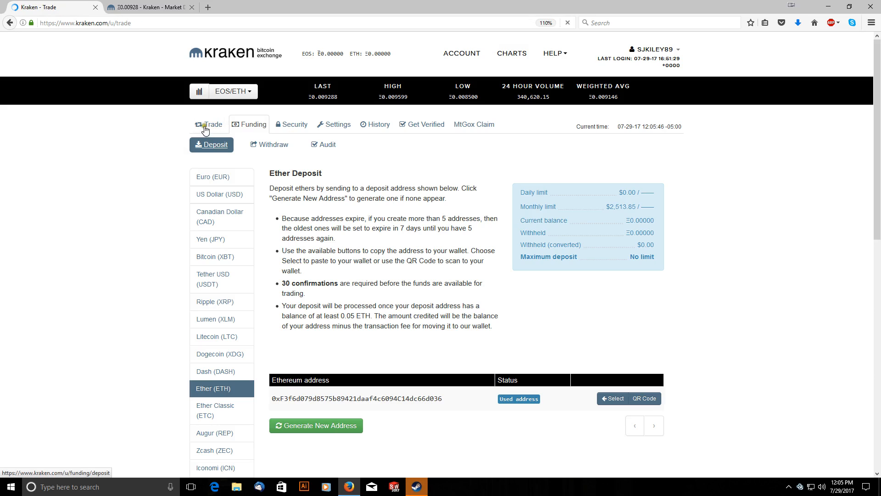
Bring up the Trade section's New Order form for EOS/ETH
{"action": "left_click", "coordinate": [211, 124]}
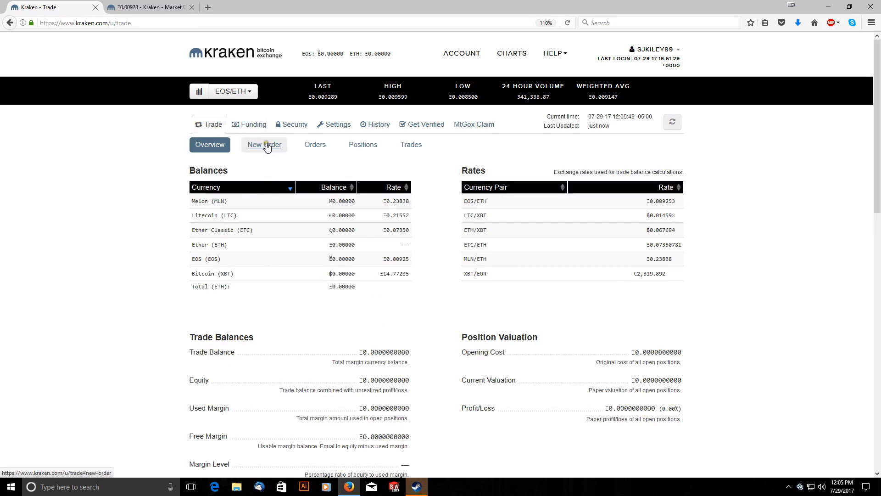
{"action": "left_click", "coordinate": [263, 144]}
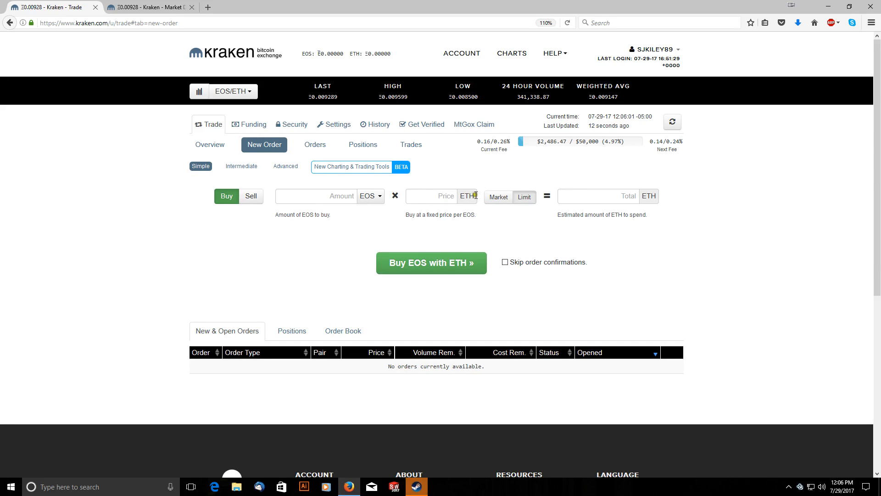
Enter a limit buy at 0.009289 ETH price with 10 ETH total, yielding about 1076.54 EOS
{"action": "left_click", "coordinate": [604, 196]}
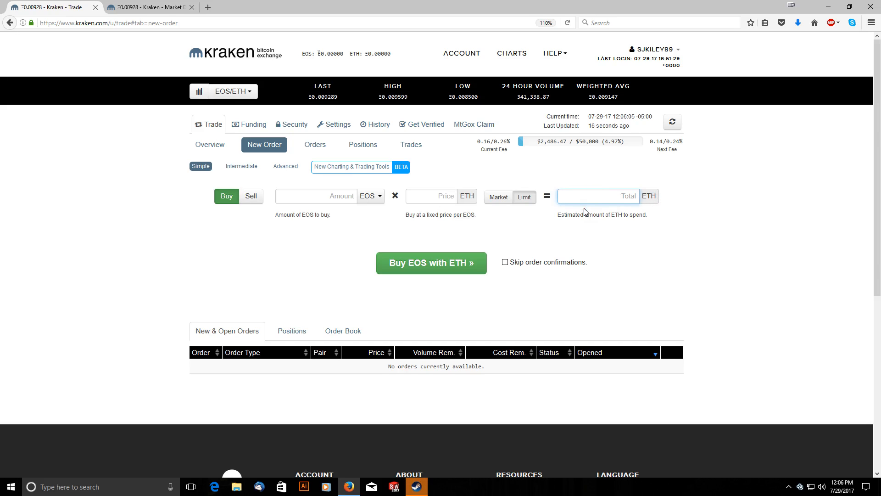
{"action": "mouse_move", "coordinate": [605, 222]}
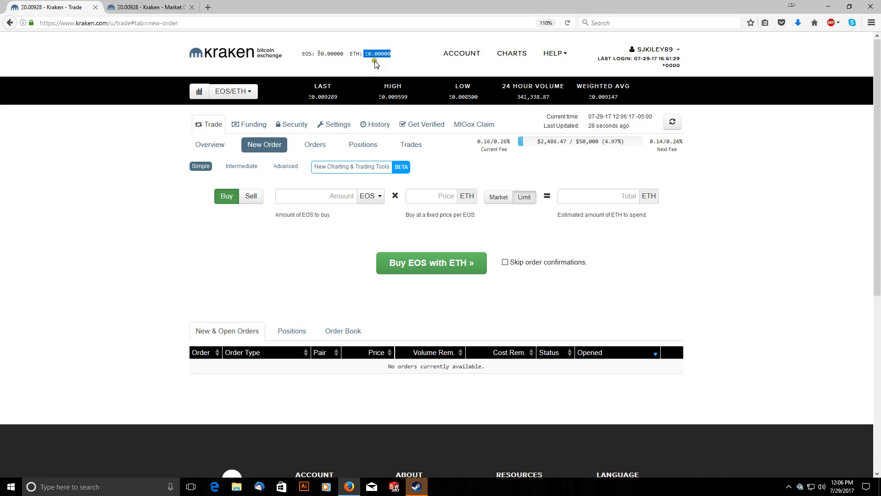
{"action": "mouse_move", "coordinate": [349, 280]}
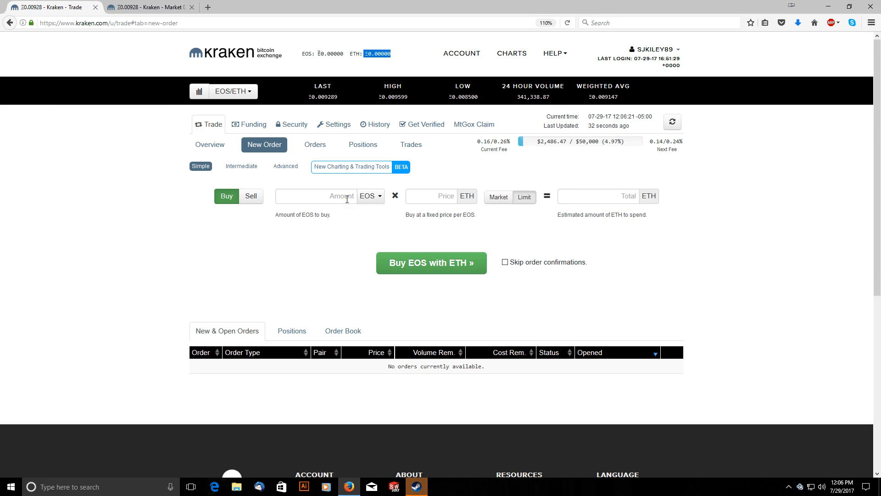
{"action": "left_click", "coordinate": [314, 196]}
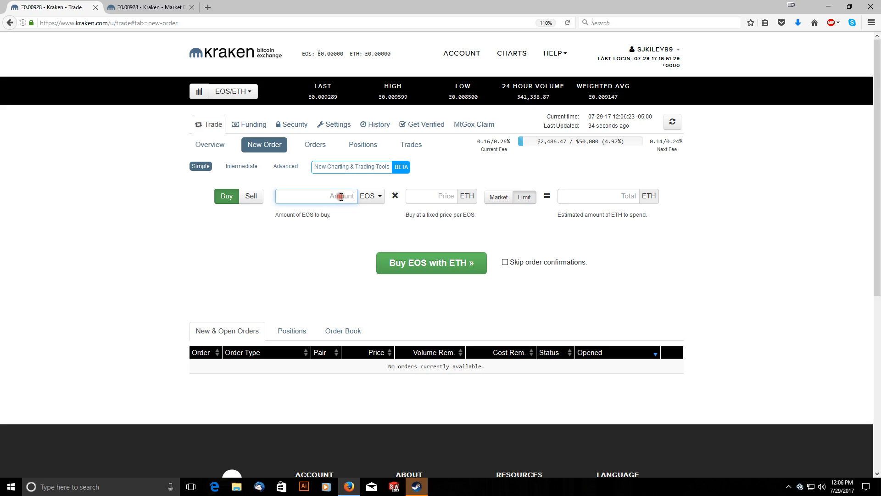
{"action": "left_click", "coordinate": [432, 196]}
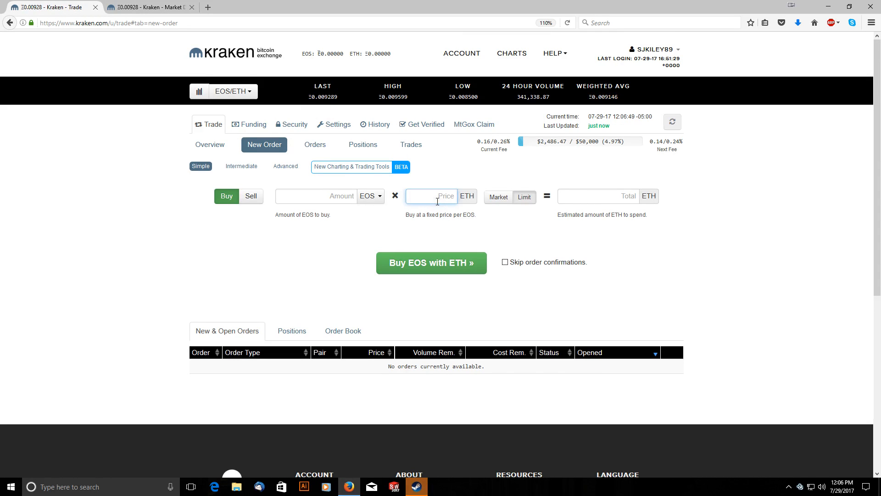
{"action": "type", "text": "0.009289"}
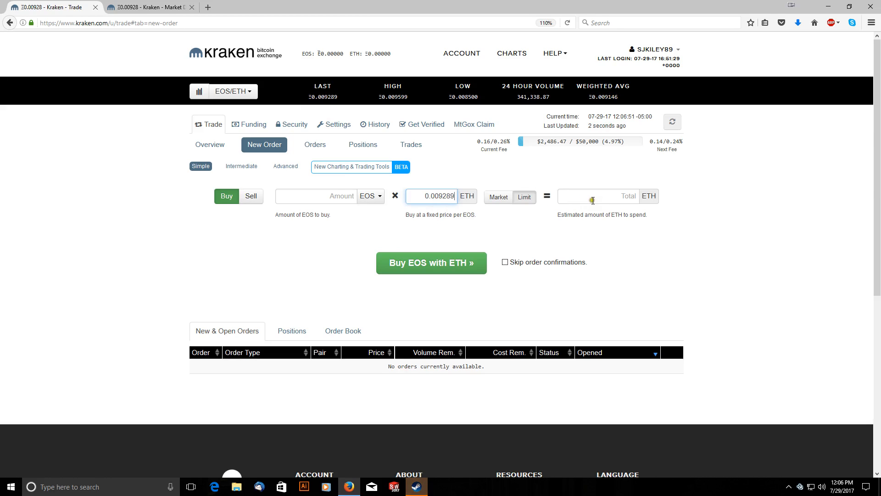
{"action": "left_click", "coordinate": [595, 195]}
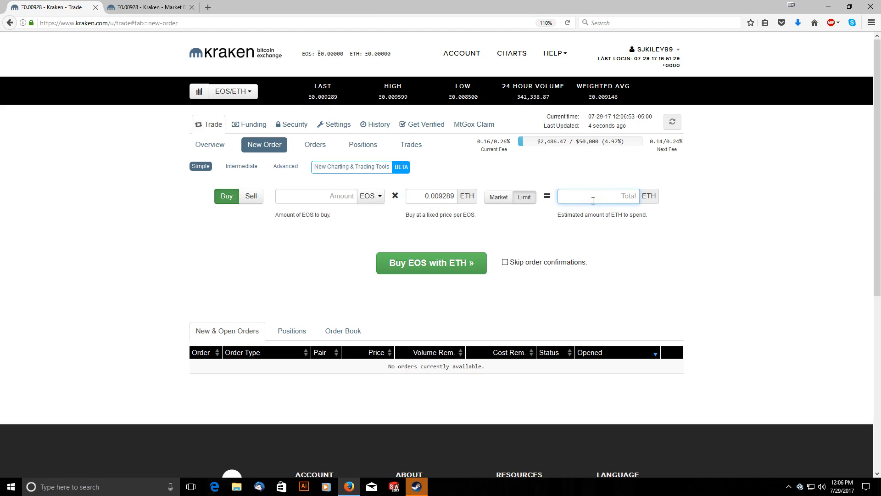
{"action": "type", "text": "10"}
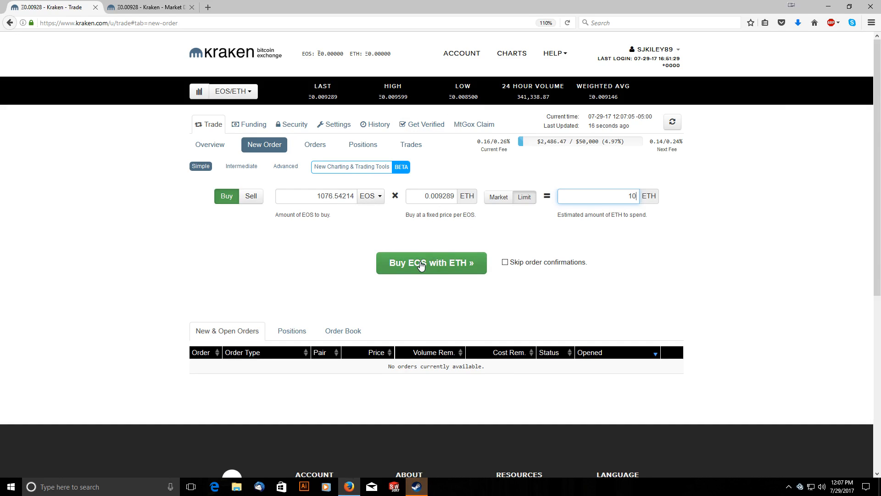
{"action": "mouse_move", "coordinate": [421, 384]}
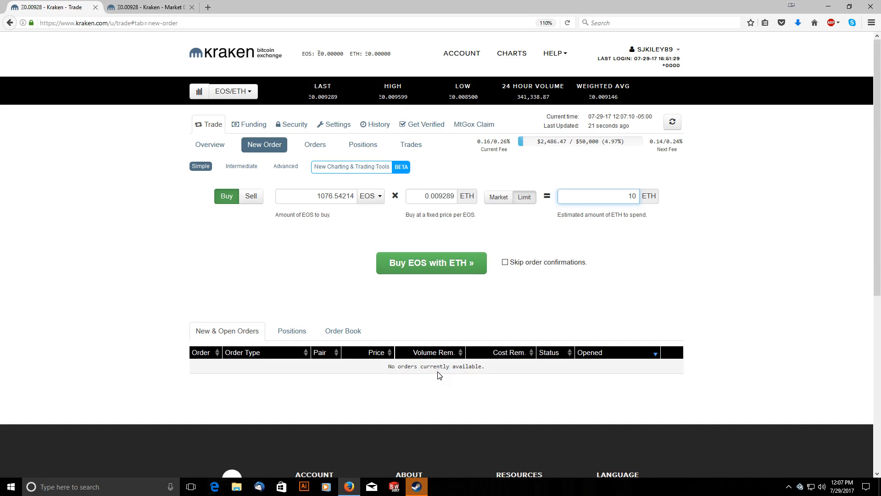
{"action": "mouse_move", "coordinate": [413, 302]}
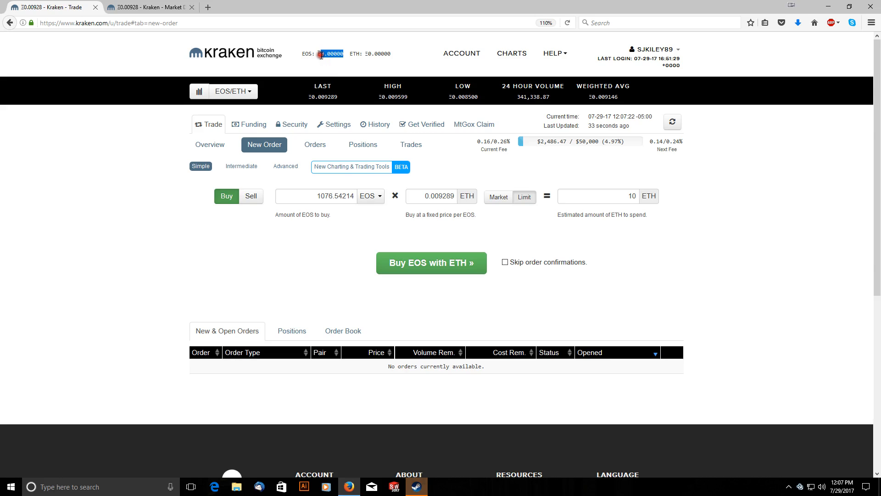
{"action": "mouse_move", "coordinate": [270, 190]}
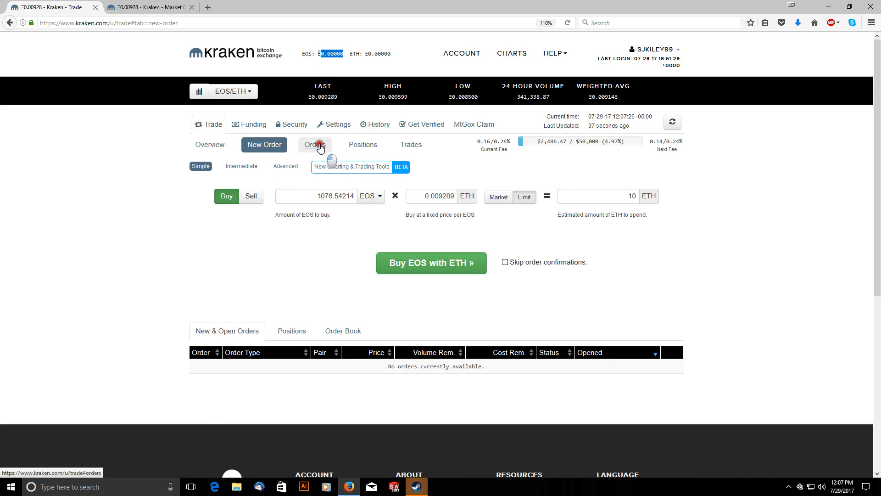
Show the Orders list with open and closed past orders
{"action": "left_click", "coordinate": [314, 144]}
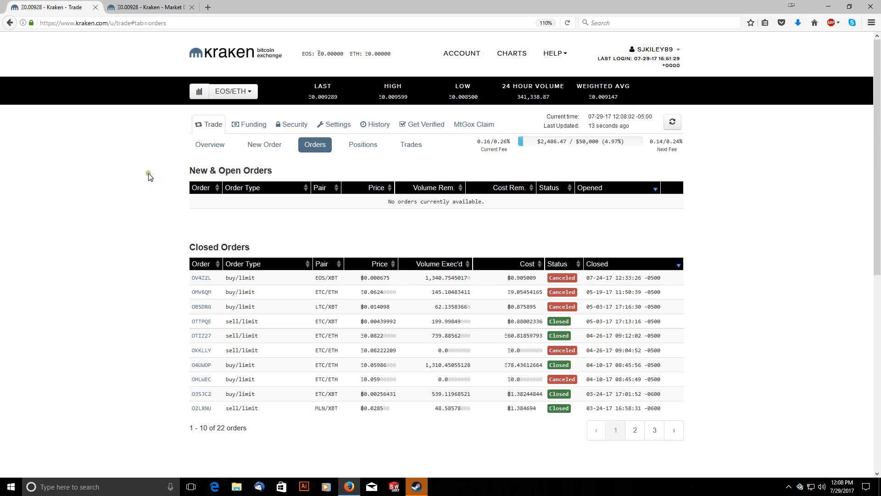
{"action": "mouse_move", "coordinate": [95, 202]}
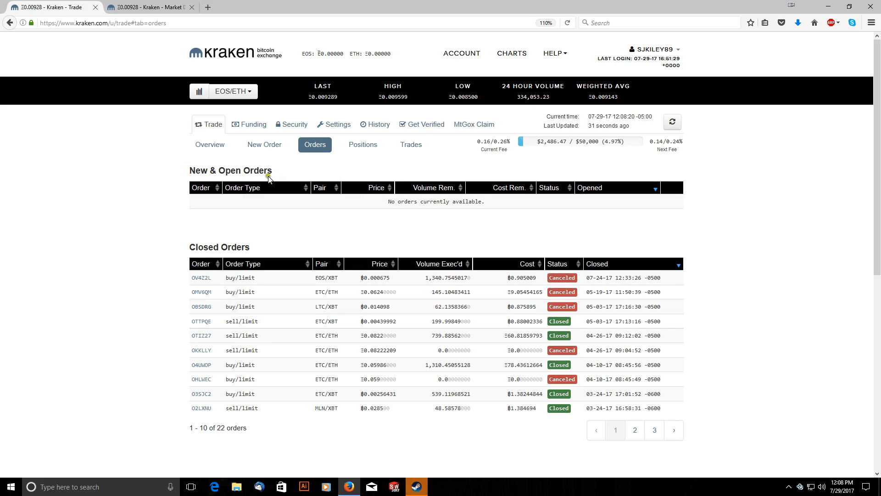
{"action": "mouse_move", "coordinate": [259, 232]}
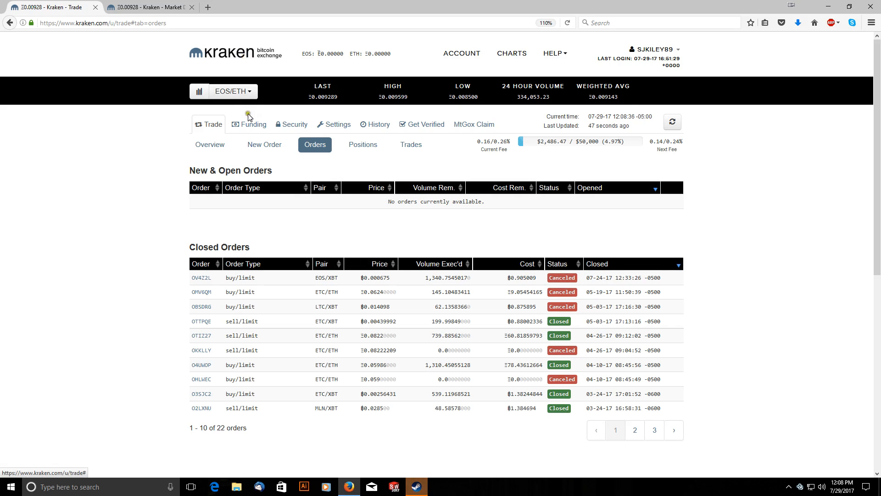
Go to Funding and show the Withdraw page with recent withdrawals
{"action": "left_click", "coordinate": [252, 124]}
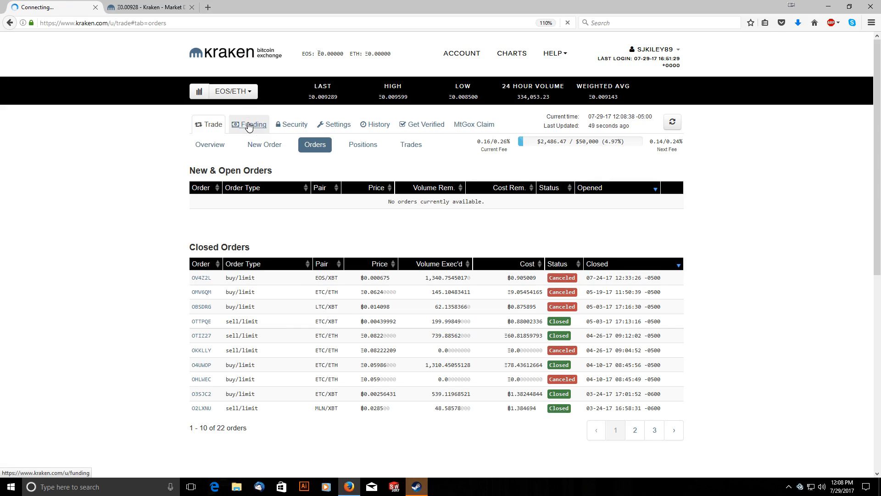
{"action": "left_click", "coordinate": [248, 124]}
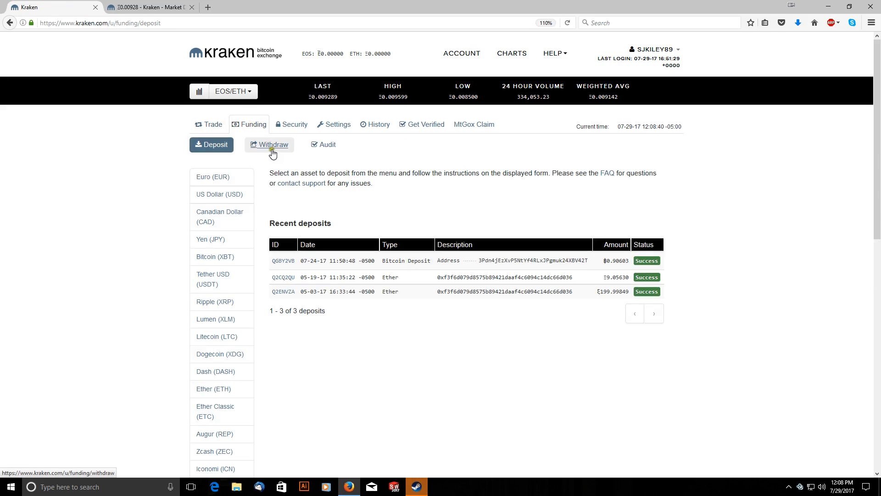
{"action": "left_click", "coordinate": [269, 144]}
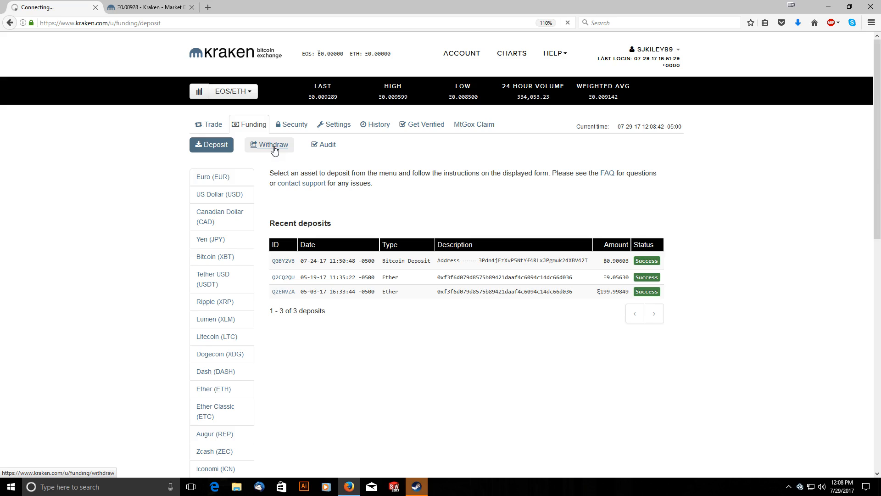
{"action": "left_click", "coordinate": [269, 144]}
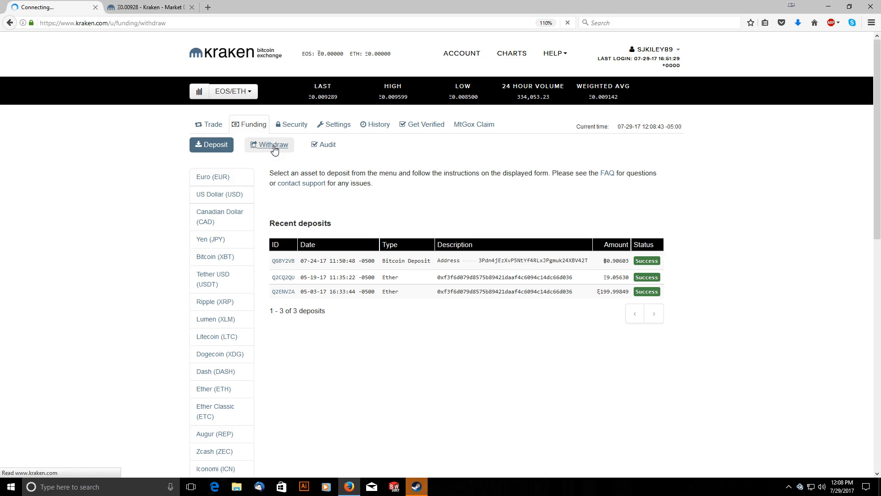
{"action": "left_click", "coordinate": [269, 144]}
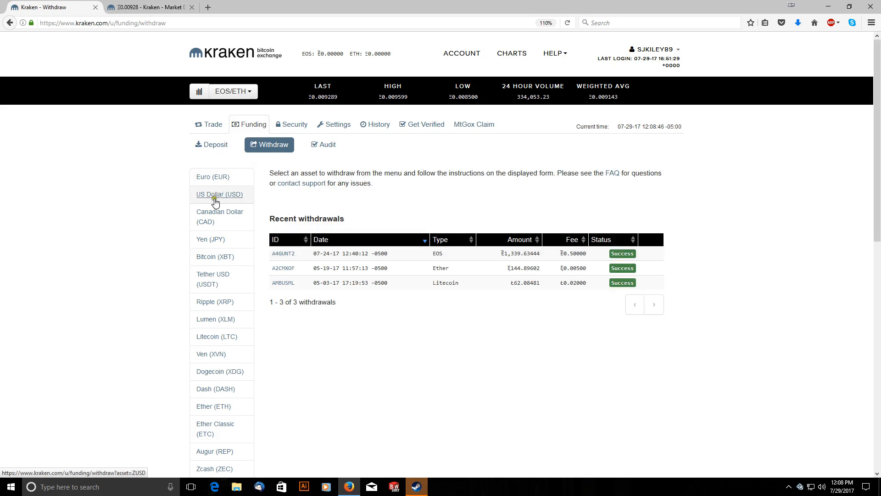
{"action": "mouse_move", "coordinate": [214, 405]}
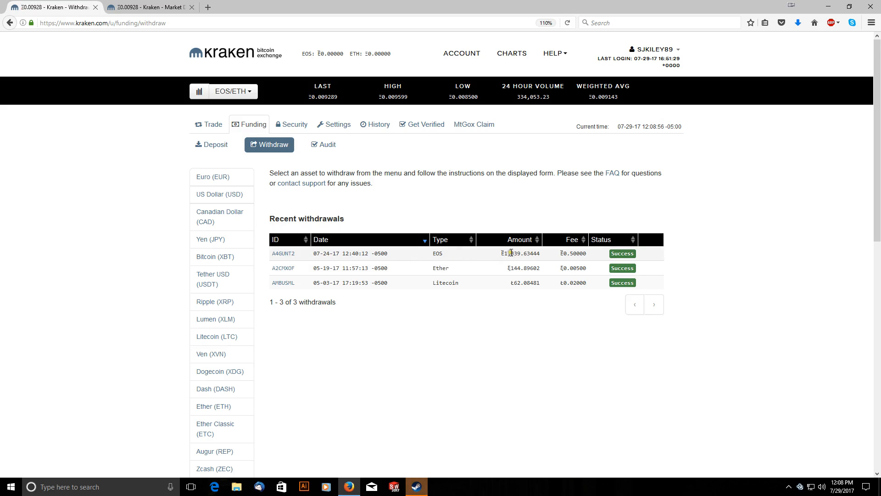
{"action": "mouse_move", "coordinate": [213, 353]}
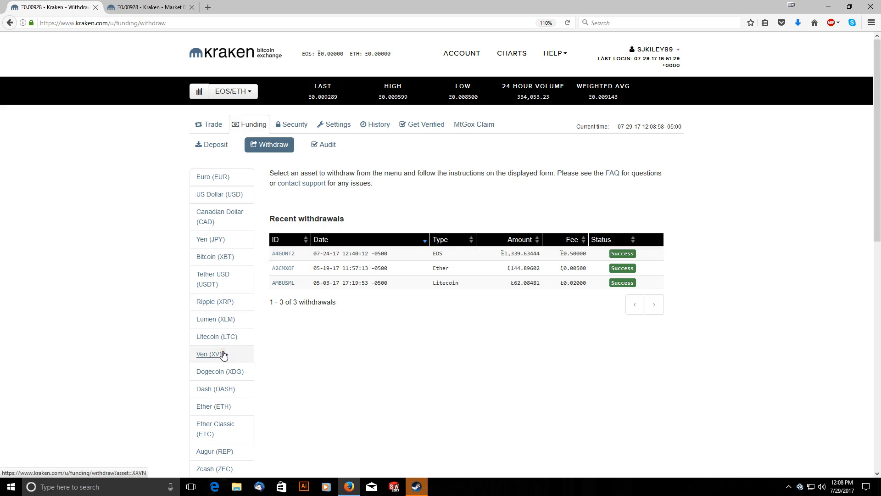
Choose EOS (EOS) from the Withdraw asset list to reach its withdrawal form
{"action": "scroll", "scroll_direction": "down", "scroll_amount": 3}
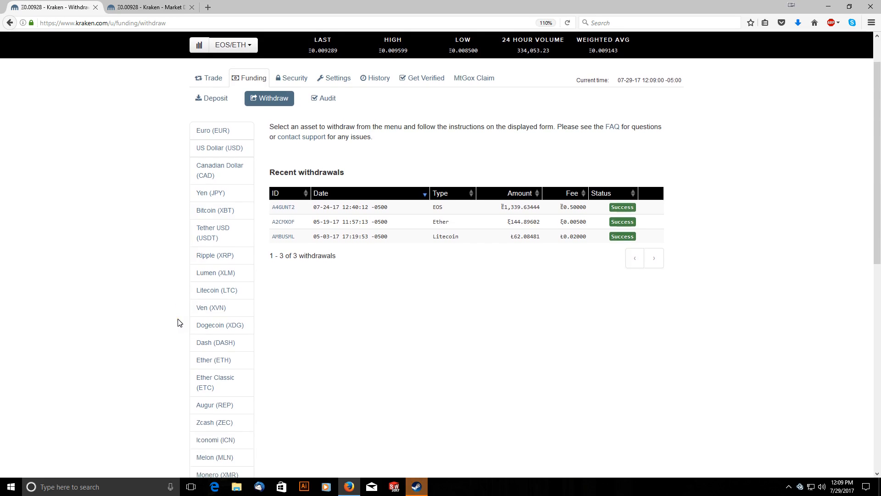
{"action": "scroll", "scroll_direction": "down", "scroll_amount": 3}
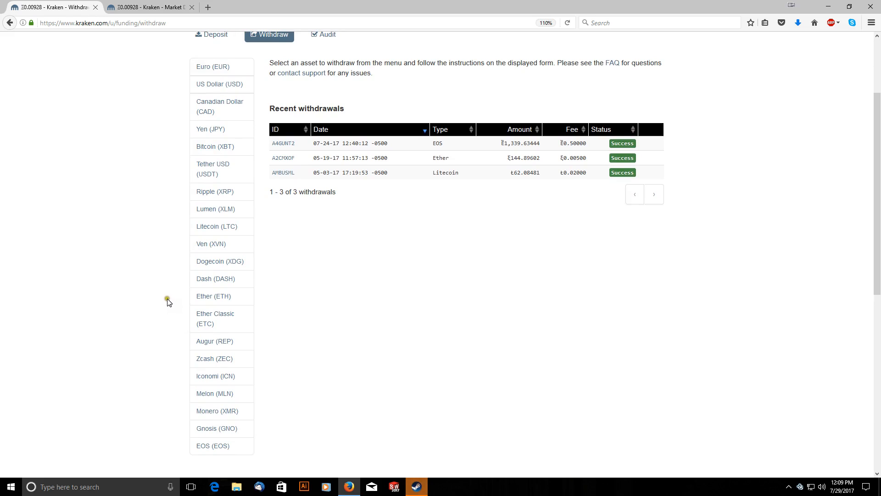
{"action": "scroll", "scroll_direction": "down", "scroll_amount": 3}
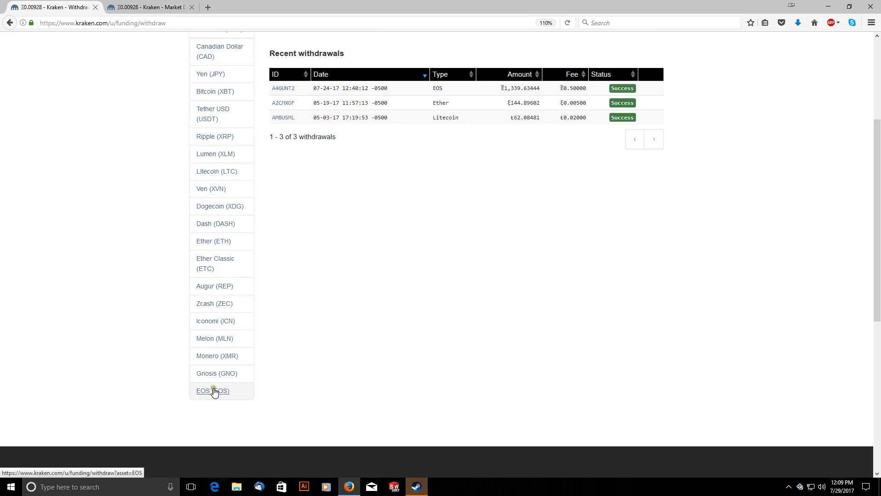
{"action": "left_click", "coordinate": [212, 391]}
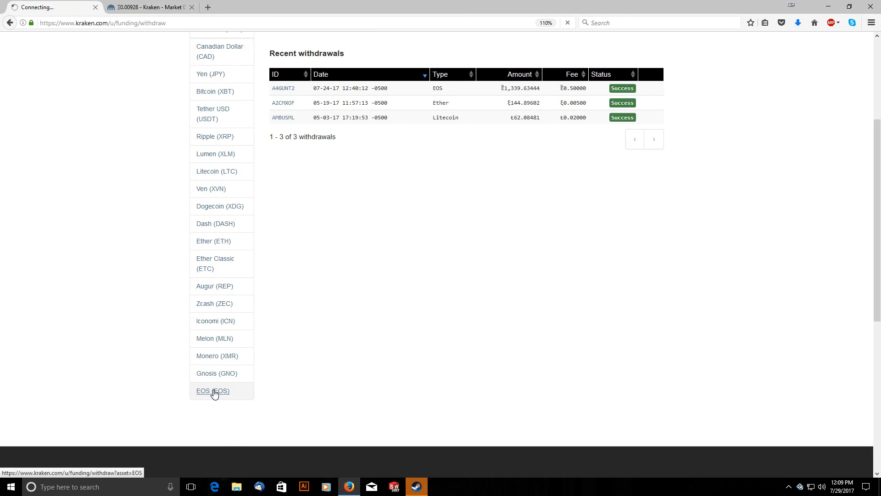
{"action": "left_click", "coordinate": [212, 390]}
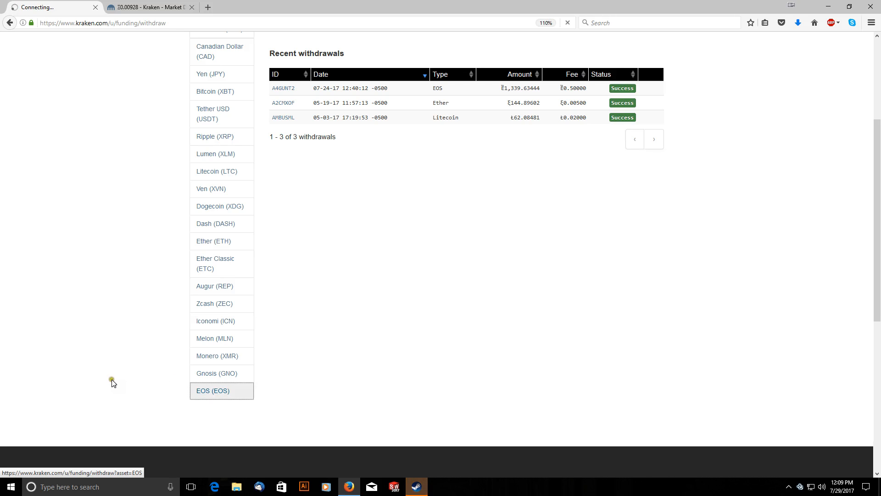
{"action": "left_click", "coordinate": [212, 391]}
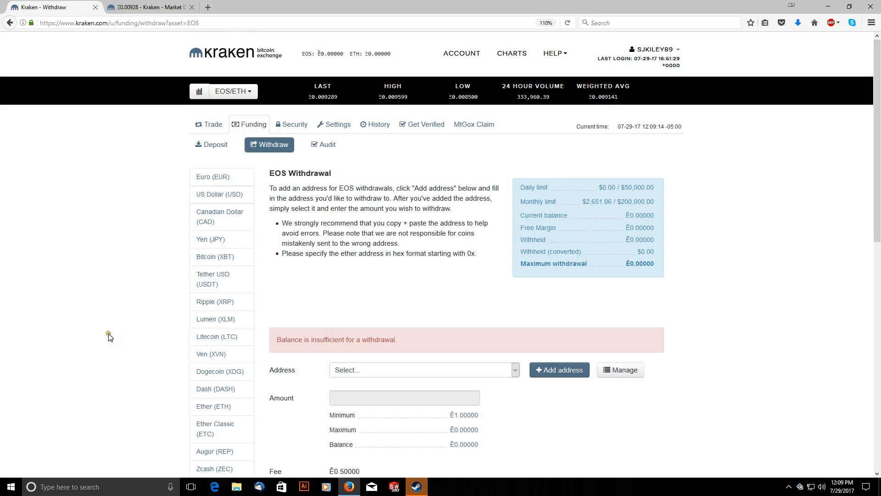
{"action": "mouse_move", "coordinate": [410, 302]}
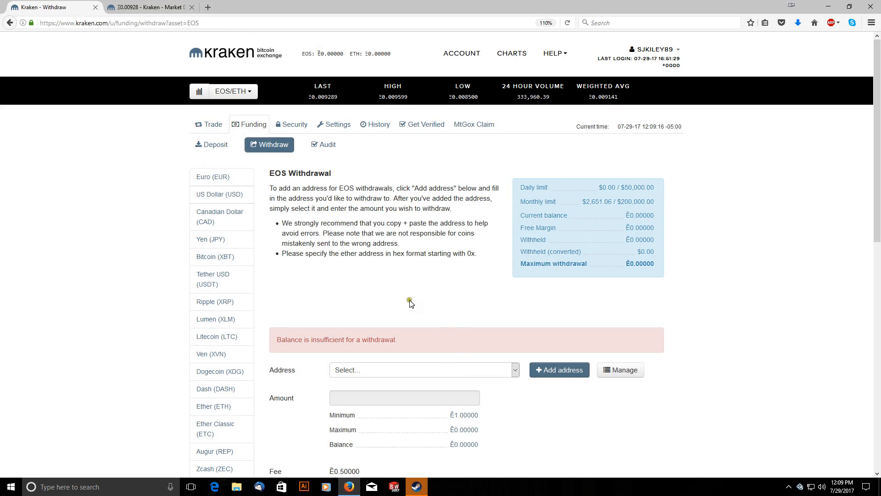
{"action": "mouse_move", "coordinate": [356, 281]}
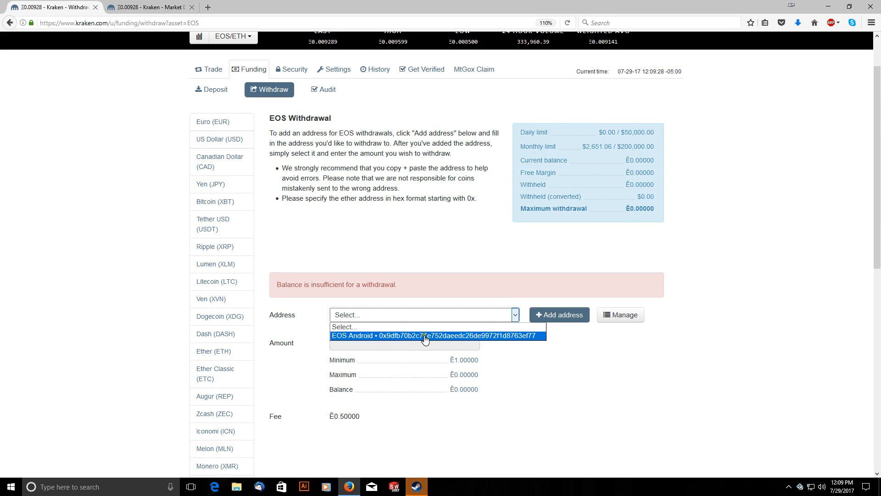
{"action": "mouse_move", "coordinate": [512, 357]}
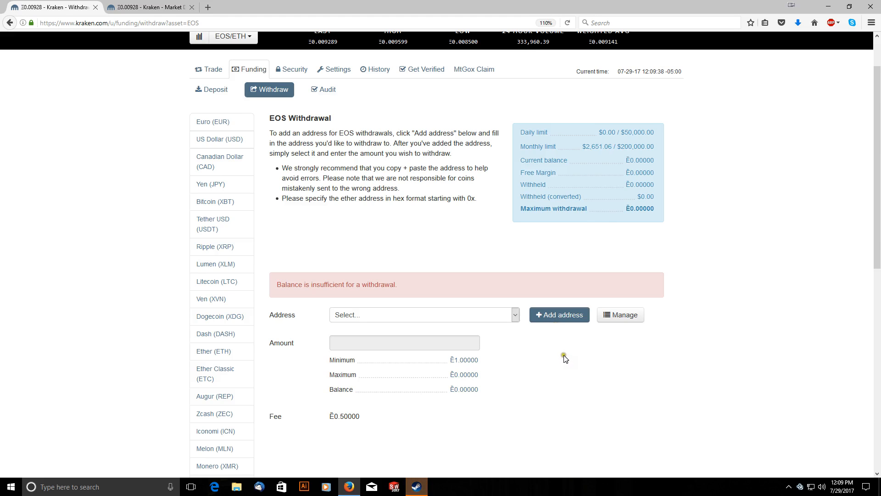
{"action": "mouse_move", "coordinate": [356, 318]}
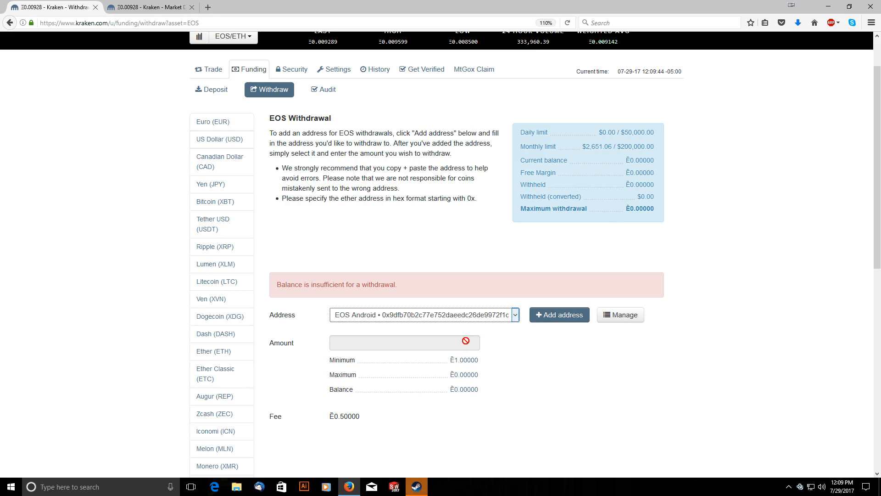
{"action": "mouse_move", "coordinate": [400, 346]}
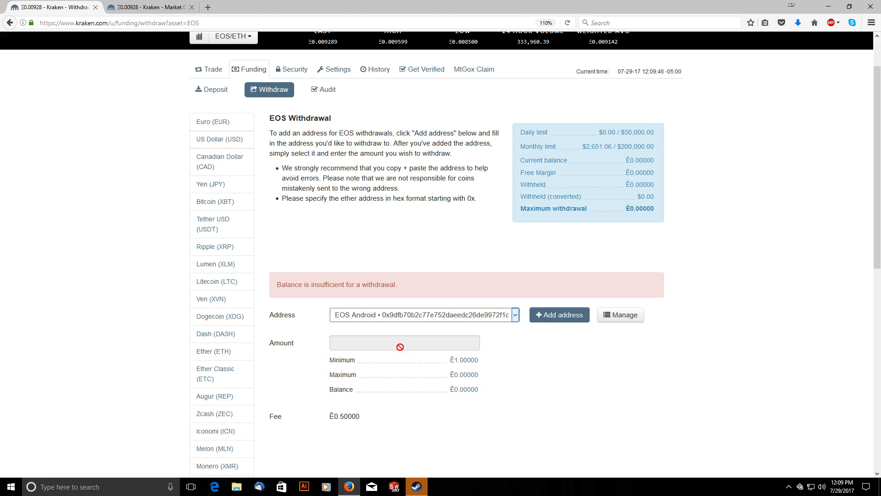
{"action": "mouse_move", "coordinate": [464, 392]}
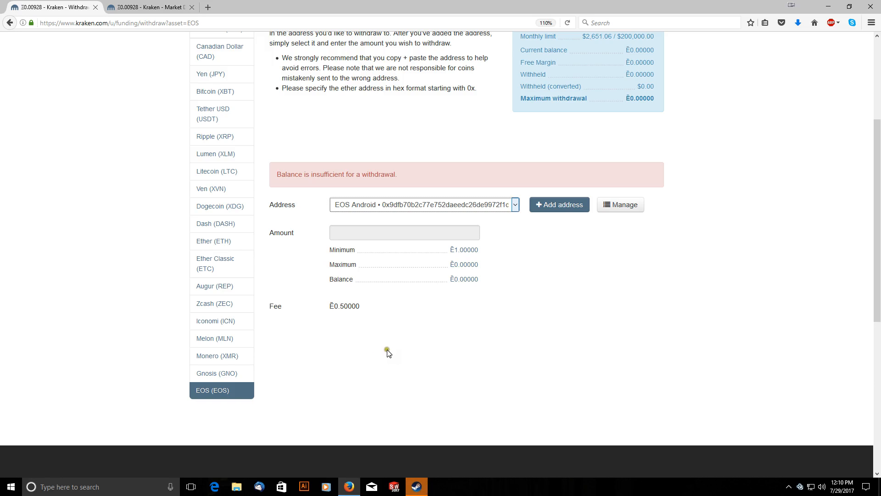
{"action": "mouse_move", "coordinate": [386, 326]}
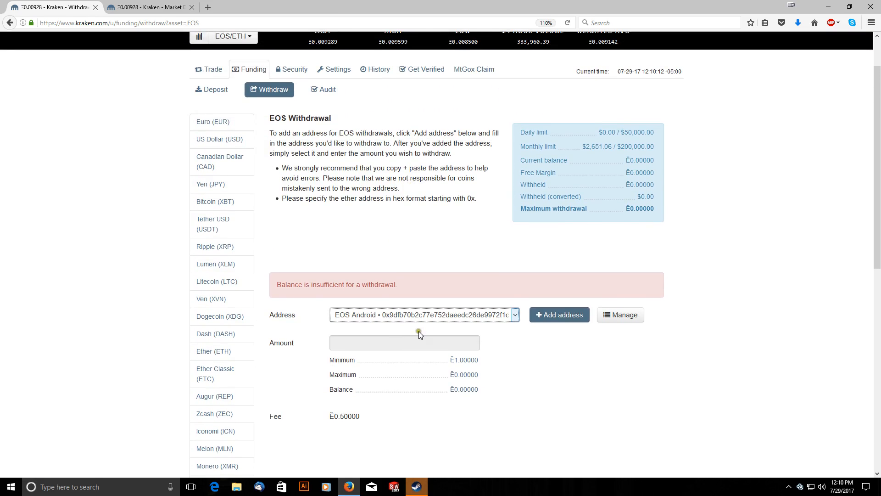
{"action": "mouse_move", "coordinate": [386, 420]}
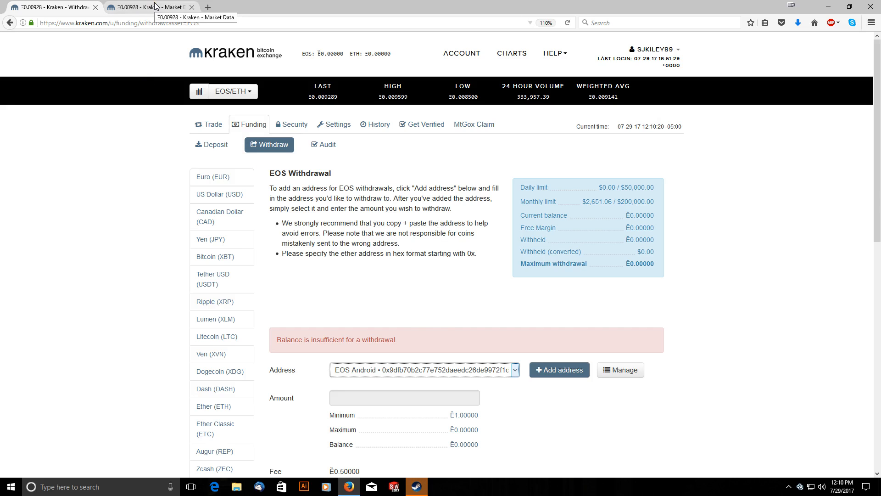
Glance at the EOS/ETH market data charts, then return to the EOS withdrawal form
{"action": "left_click", "coordinate": [149, 7]}
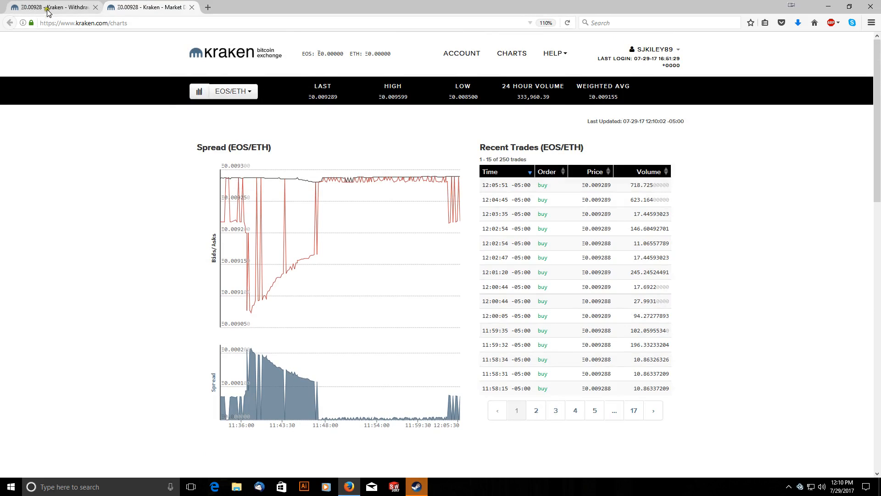
{"action": "left_click", "coordinate": [50, 7]}
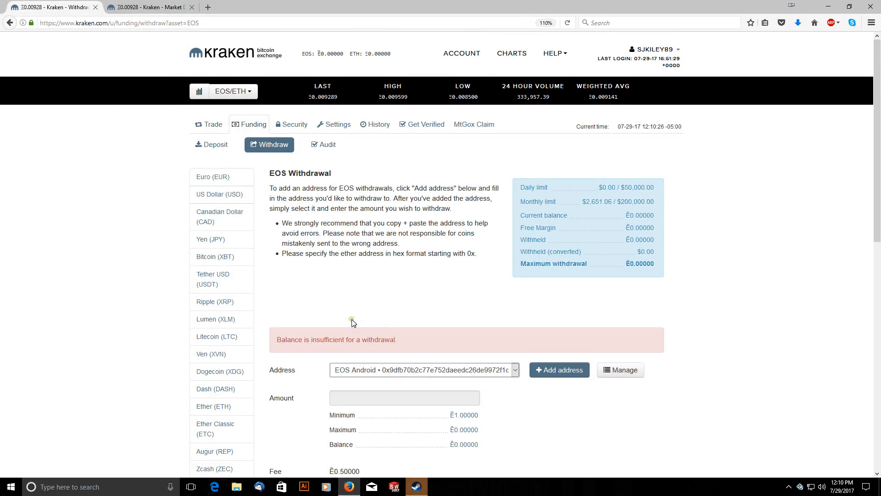
{"action": "scroll", "scroll_direction": "down", "scroll_amount": 3}
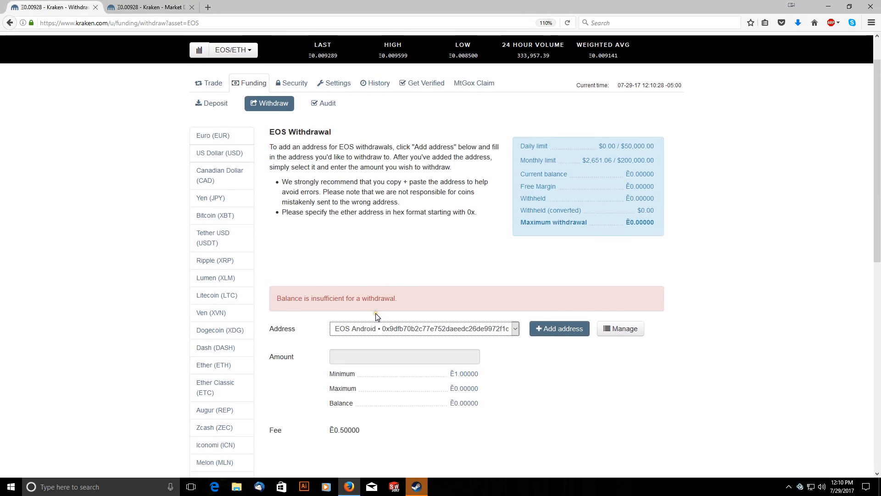
{"action": "scroll", "scroll_direction": "down", "scroll_amount": 3}
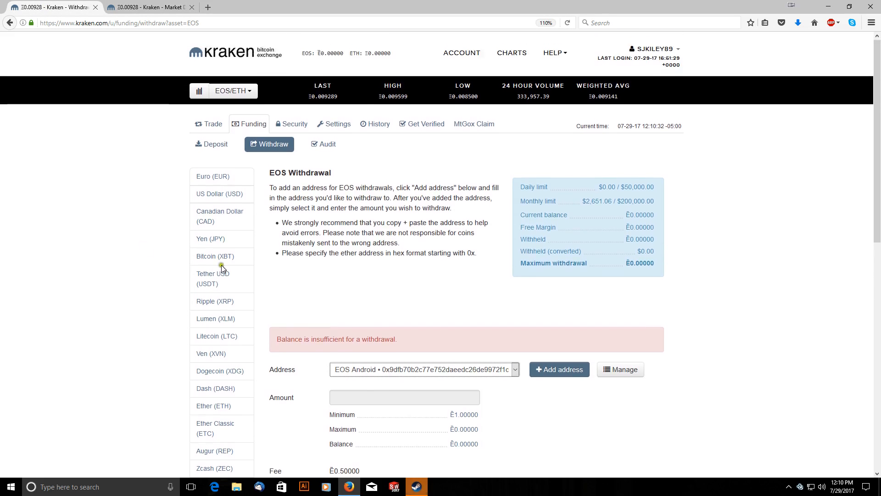
{"action": "mouse_move", "coordinate": [567, 427]}
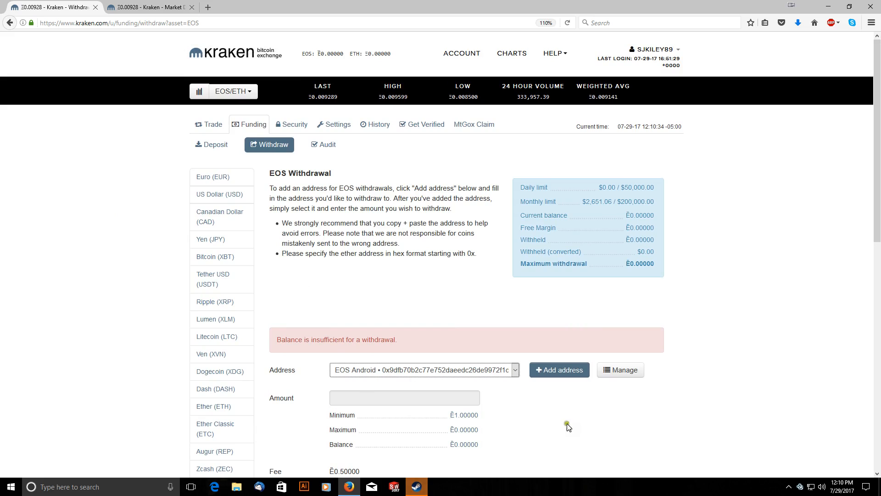
{"action": "scroll", "scroll_direction": "down", "scroll_amount": 3}
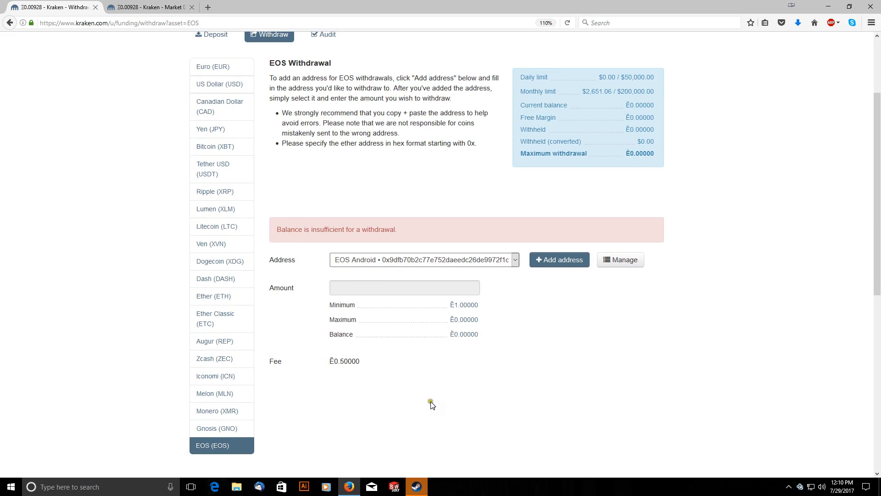
{"action": "mouse_move", "coordinate": [264, 389]}
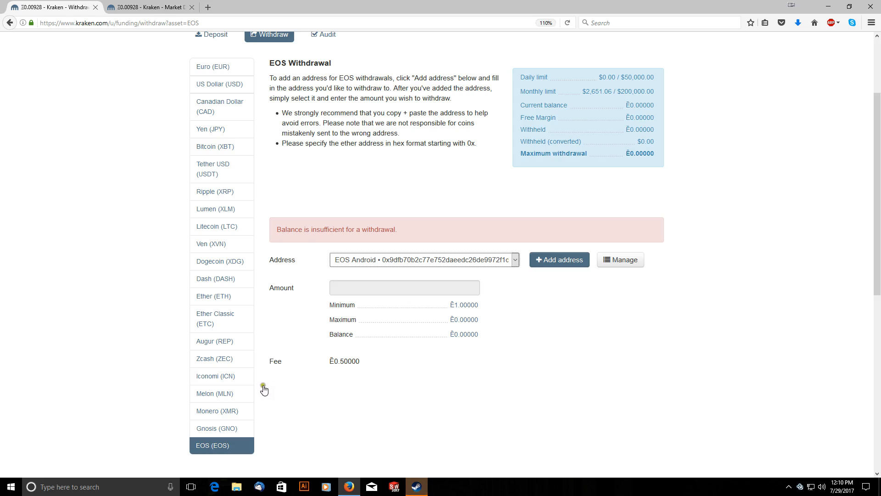
{"action": "mouse_move", "coordinate": [148, 335]}
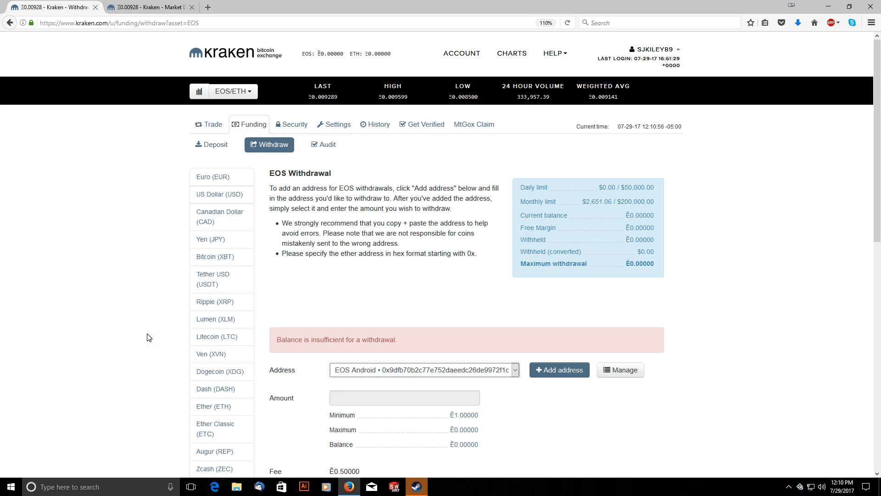
{"action": "mouse_move", "coordinate": [148, 295]}
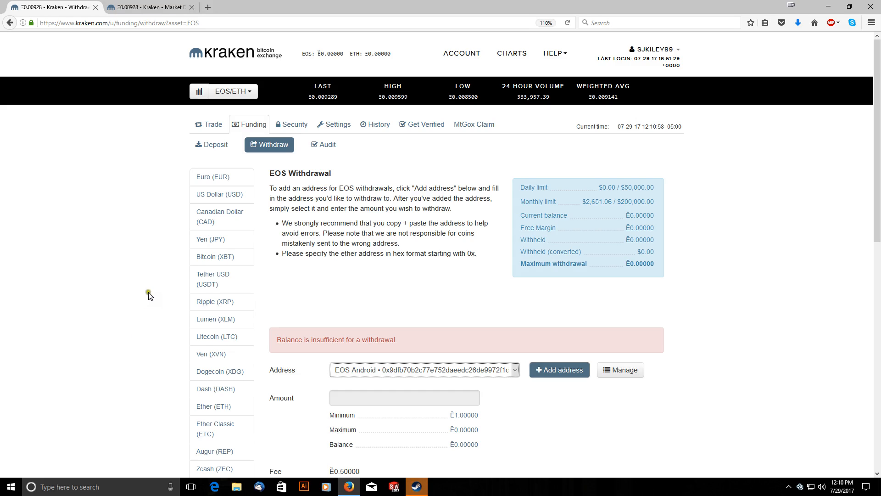
{"action": "mouse_move", "coordinate": [129, 233]}
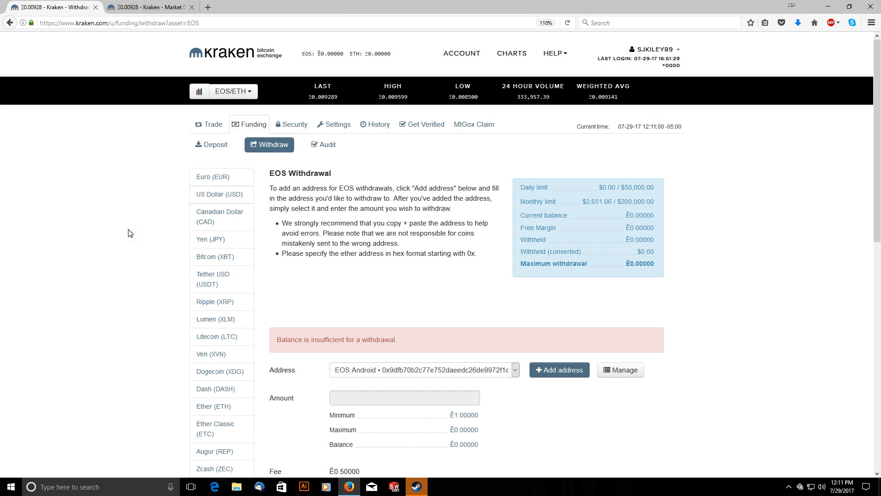
{"action": "mouse_move", "coordinate": [120, 229]}
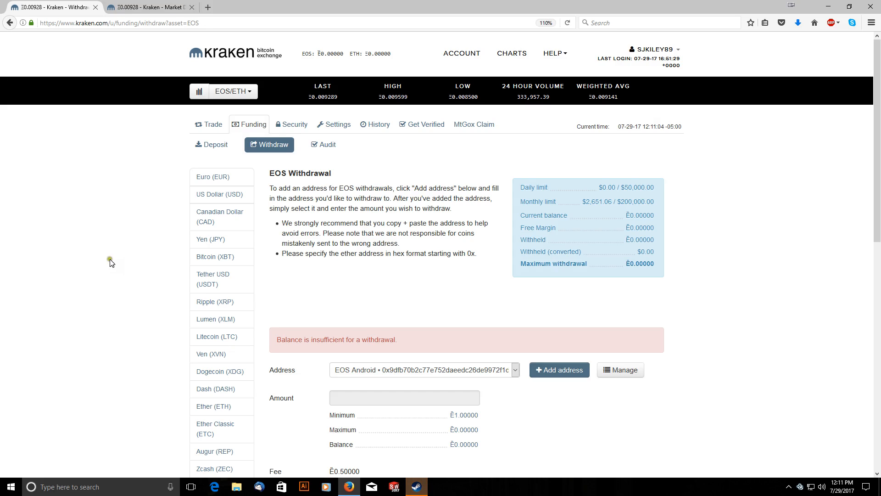
{"action": "mouse_move", "coordinate": [113, 248]}
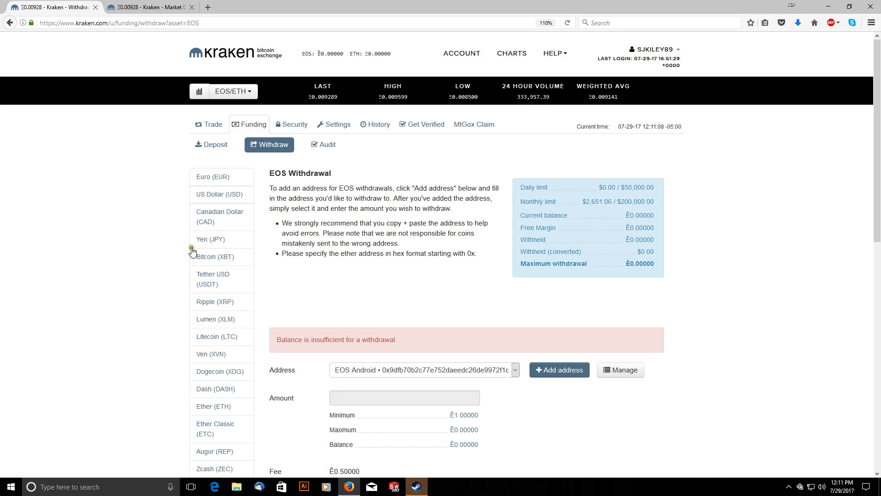
{"action": "mouse_move", "coordinate": [797, 248]}
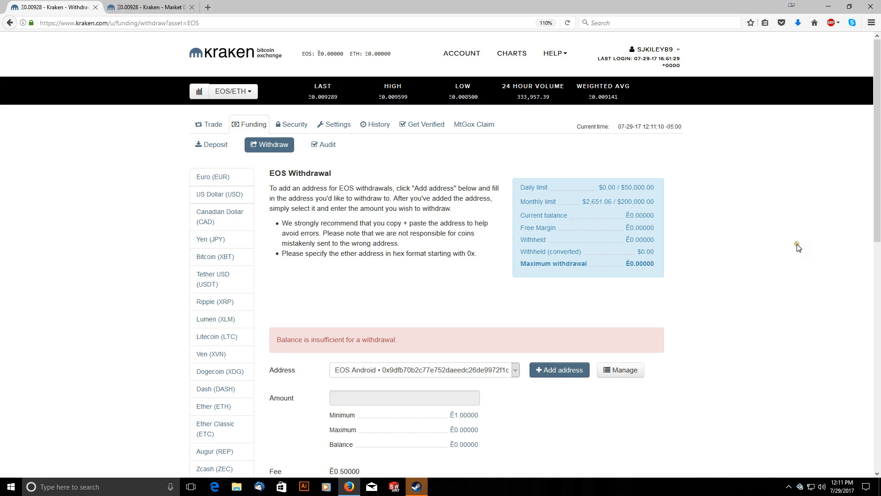